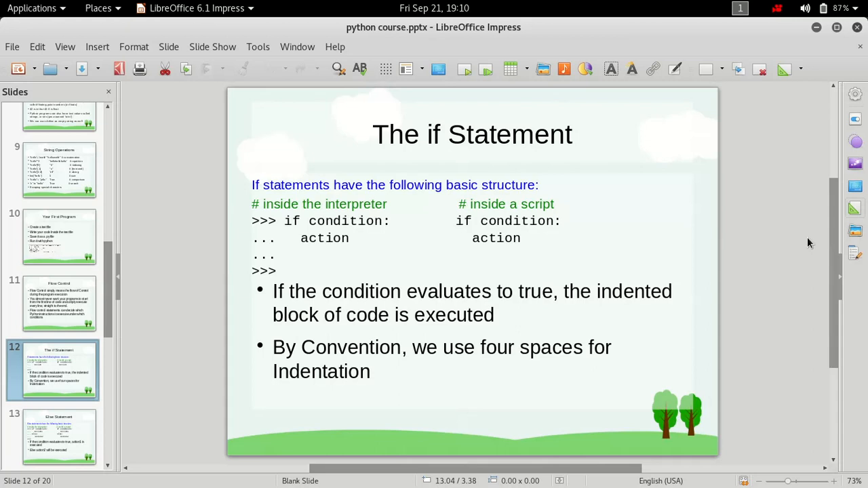
{"action": "mouse_move", "coordinate": [234, 217]}
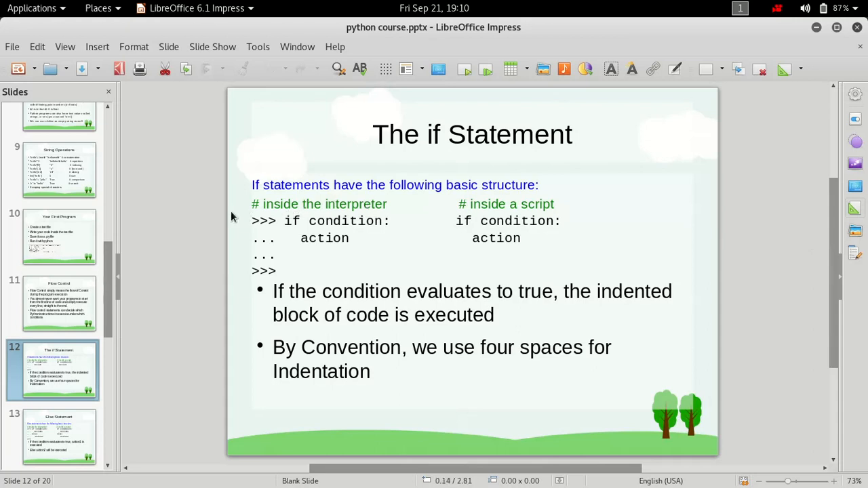
{"action": "mouse_move", "coordinate": [390, 260]}
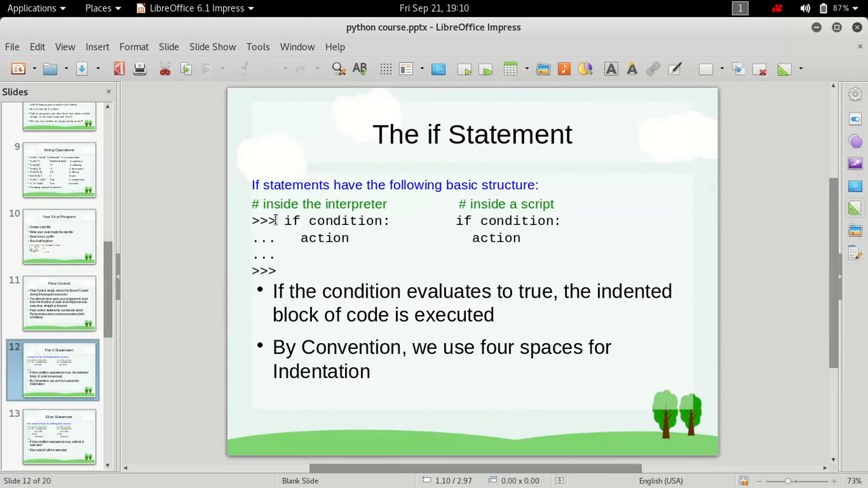
- Point out the words condition and action in the slide's if-statement example
{"action": "double_click", "coordinate": [345, 221]}
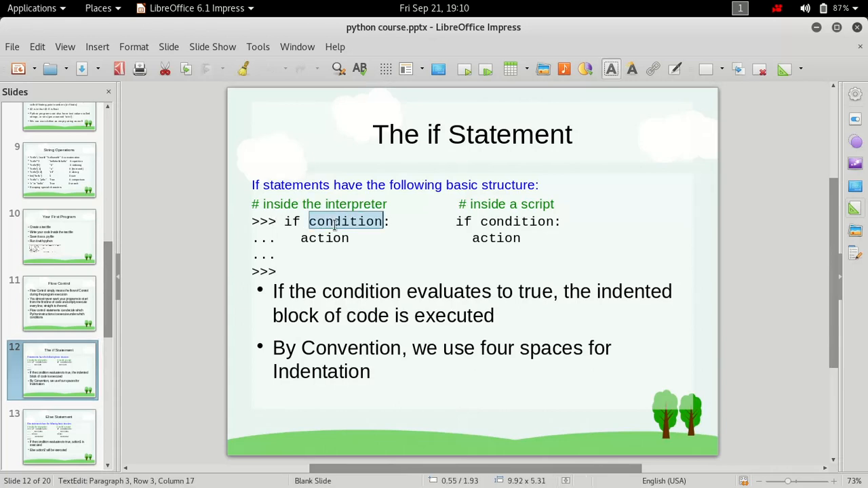
{"action": "double_click", "coordinate": [324, 238]}
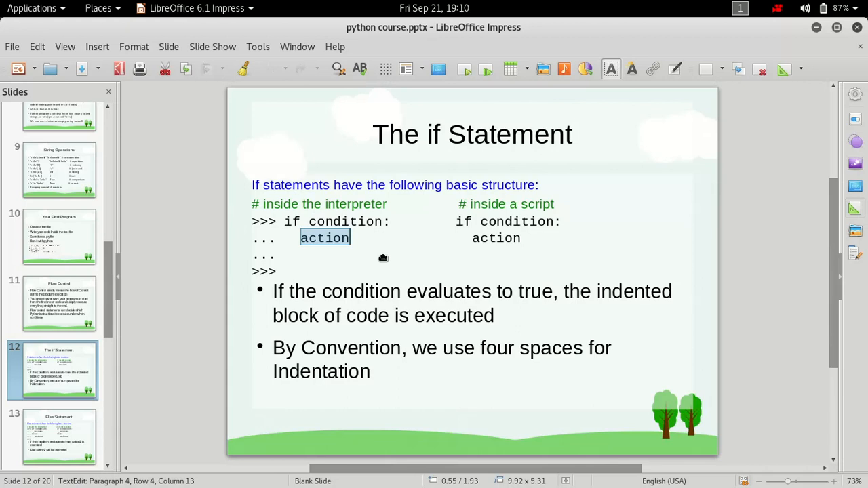
{"action": "mouse_move", "coordinate": [339, 257]}
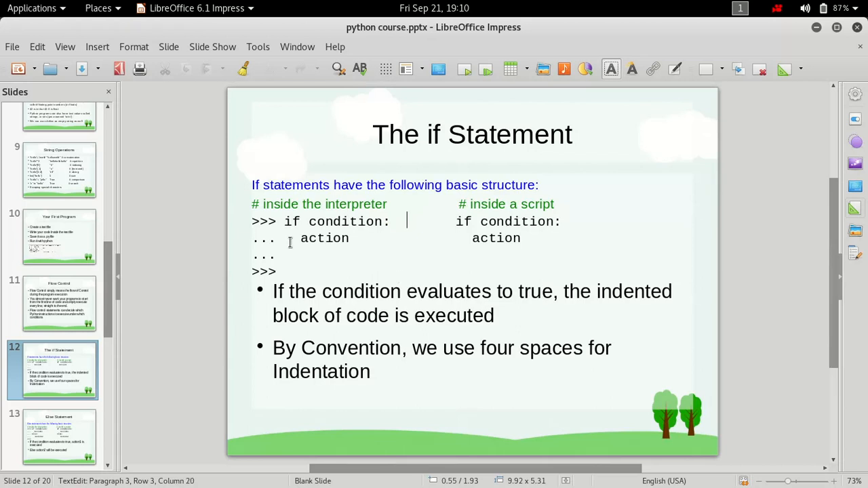
{"action": "mouse_move", "coordinate": [288, 242]}
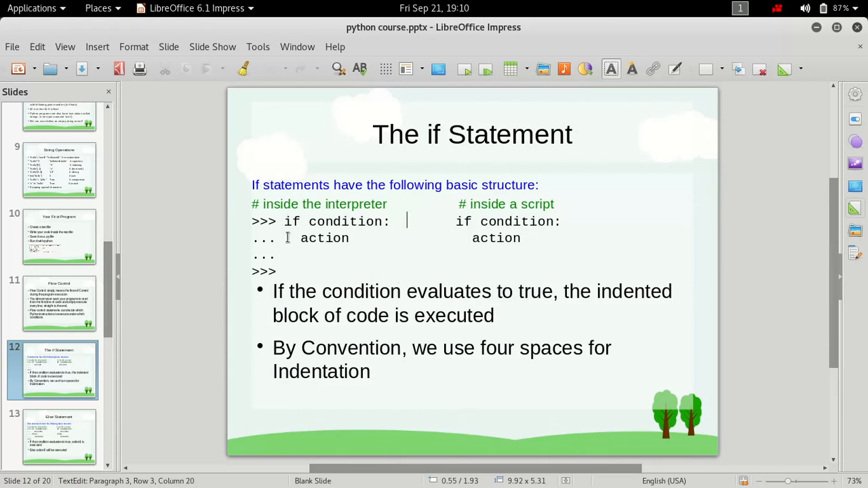
{"action": "left_click", "coordinate": [289, 239]}
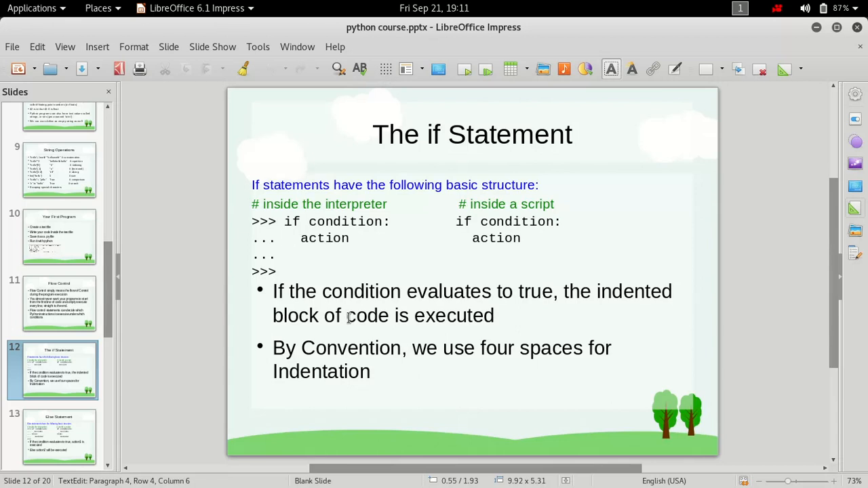
{"action": "left_click", "coordinate": [285, 239]}
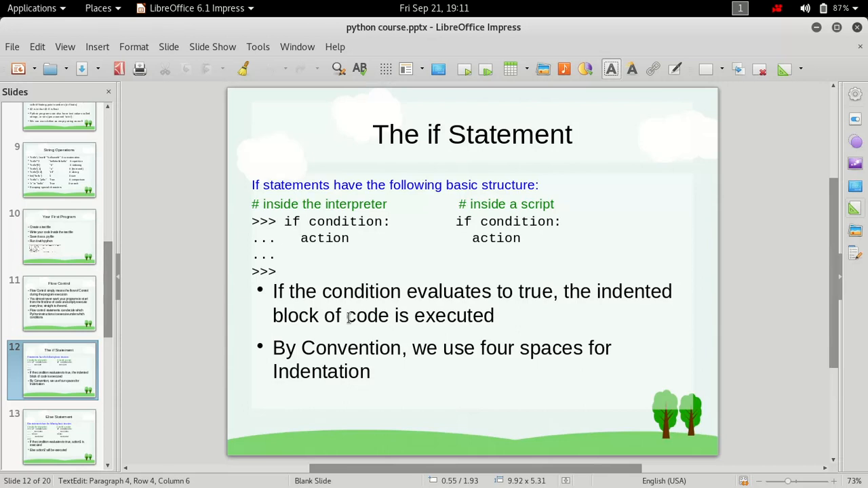
{"action": "left_click", "coordinate": [285, 239]}
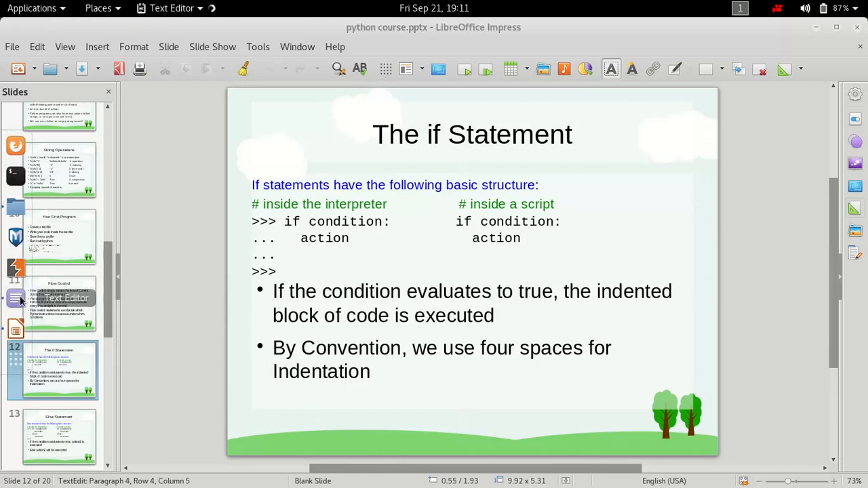
- Launch Text Editor and write the first line name = raw_input(), fixing typos along the way
{"action": "left_click", "coordinate": [15, 298]}
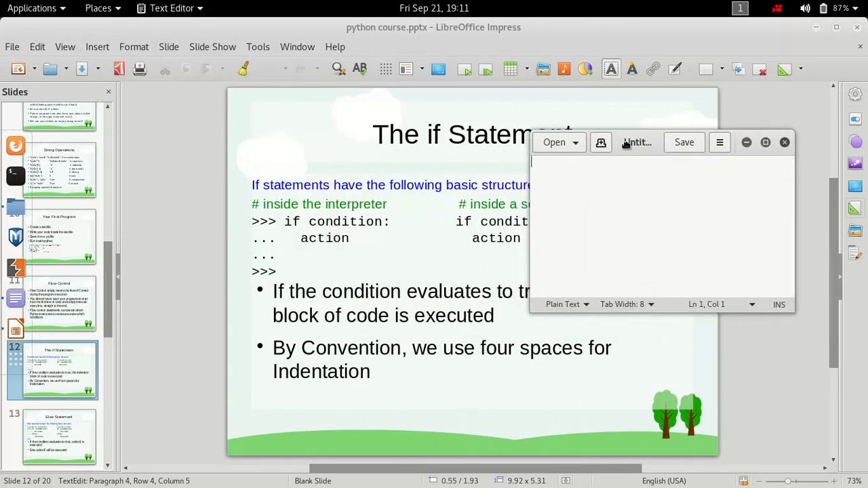
{"action": "type", "text": "n"}
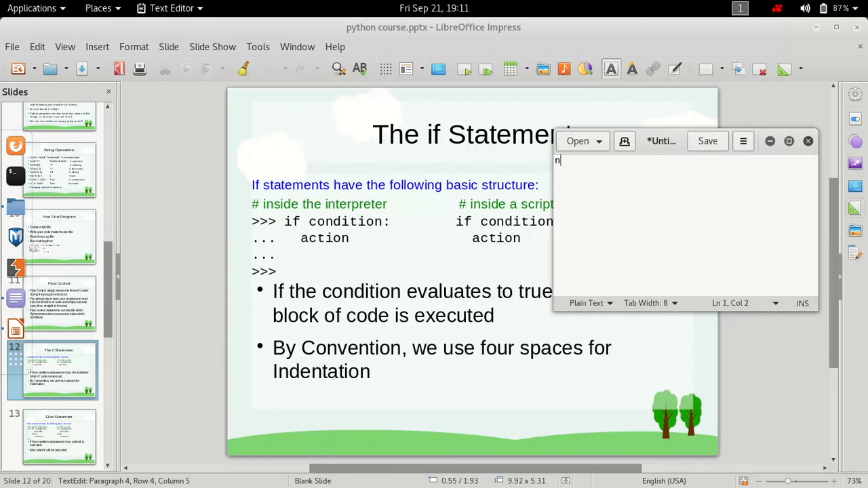
{"action": "type", "text": "ame"}
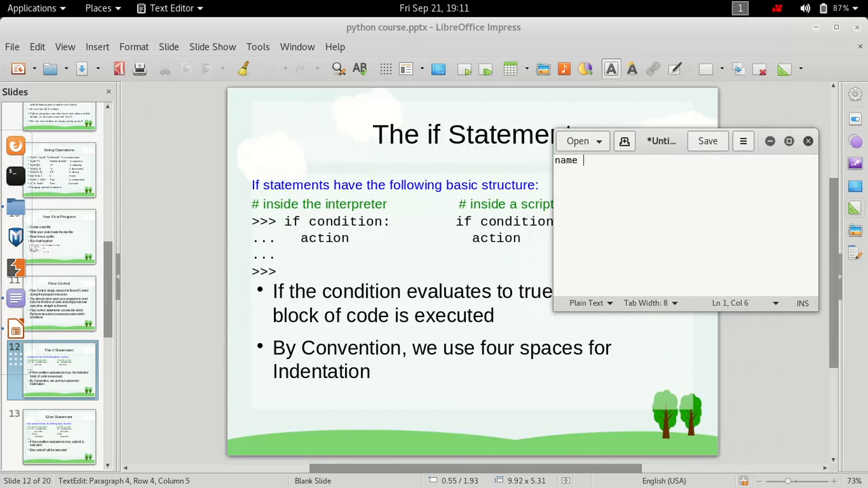
{"action": "type", "text": "= ''"}
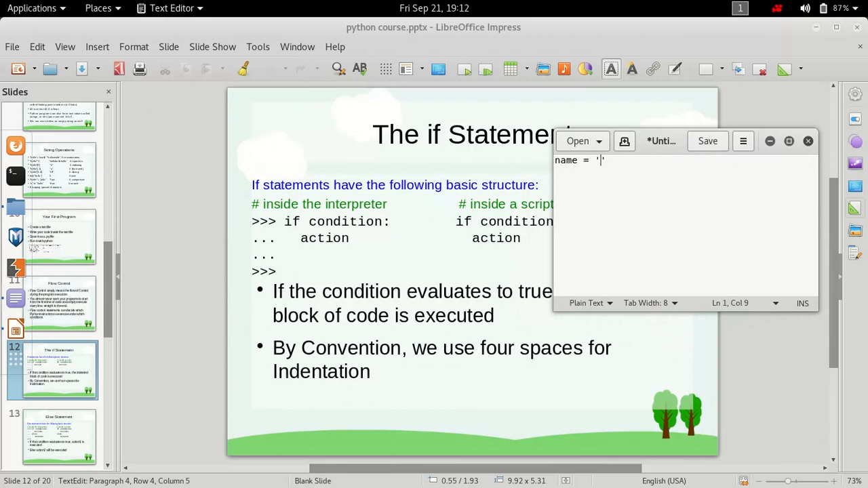
{"action": "type", "text": "'"}
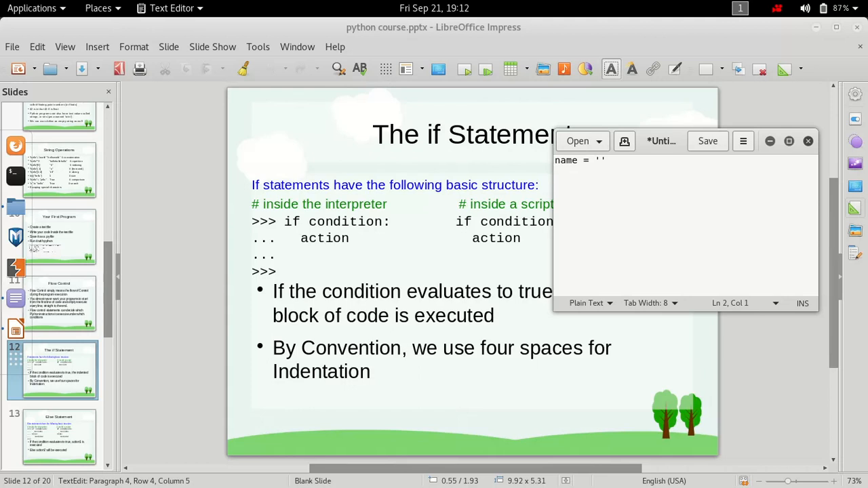
{"action": "type", "text": "i"}
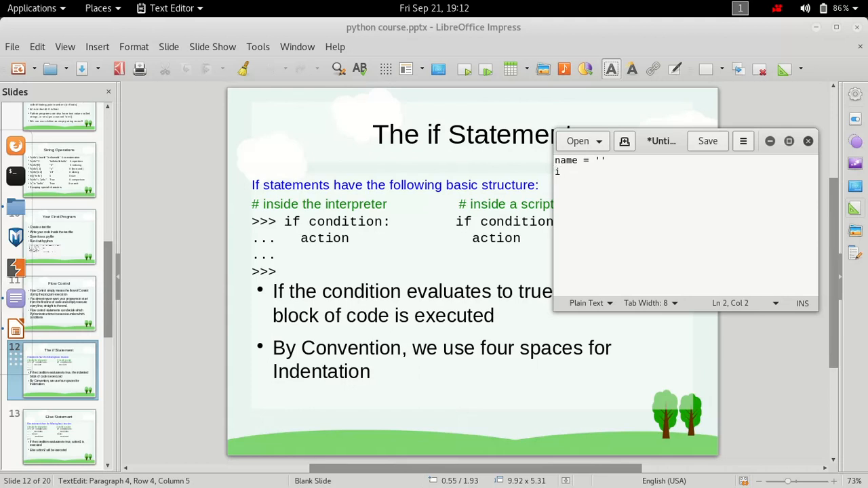
{"action": "key", "text": "BackSpace"}
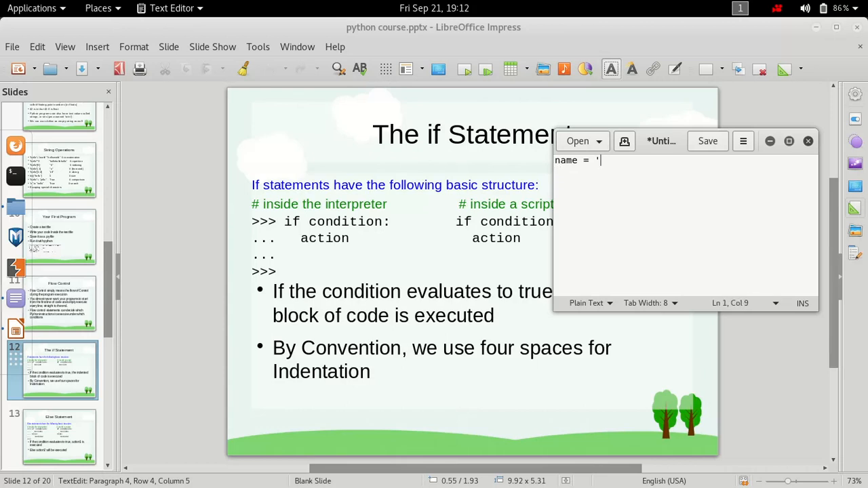
{"action": "type", "text": "raw"}
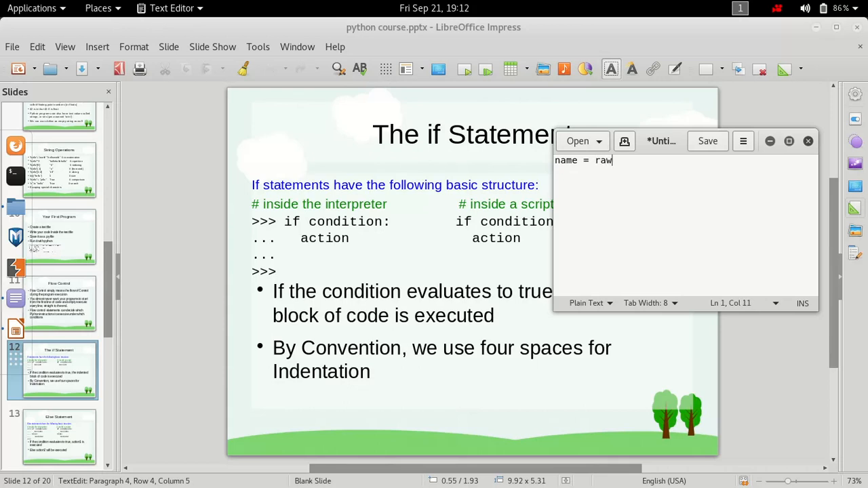
{"action": "type", "text": "_input"}
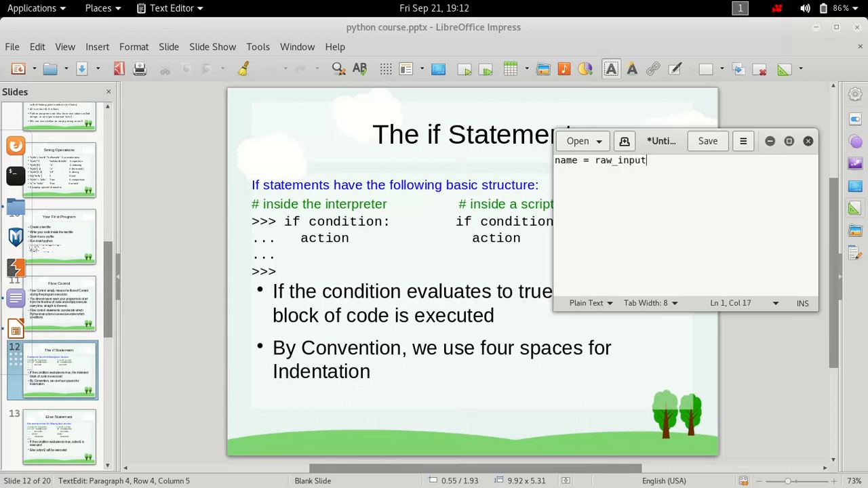
{"action": "type", "text": "()"}
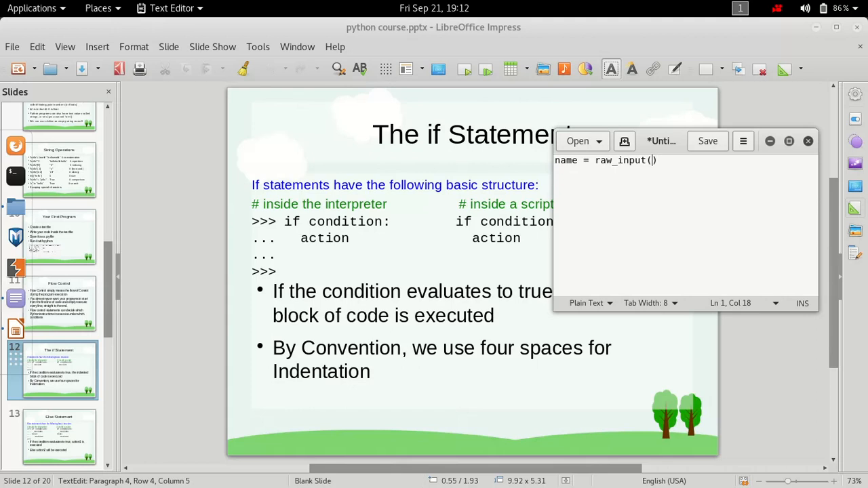
{"action": "type", "text": "'i '"}
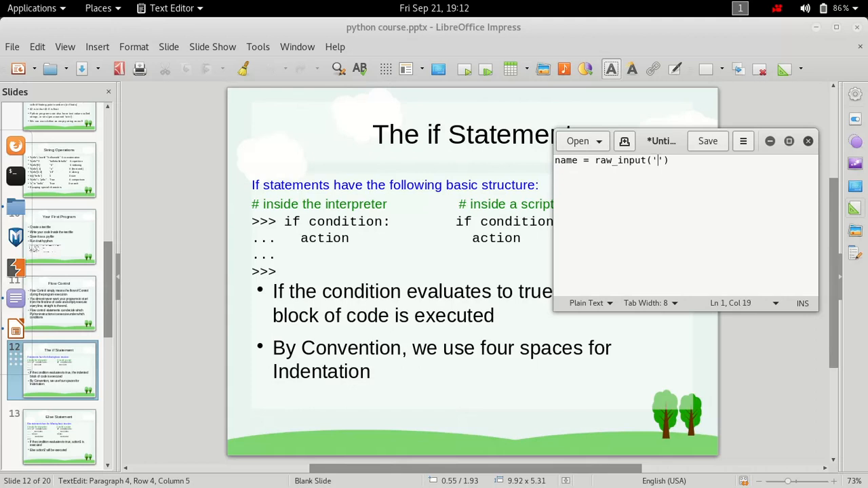
{"action": "key", "text": "BackSpace"}
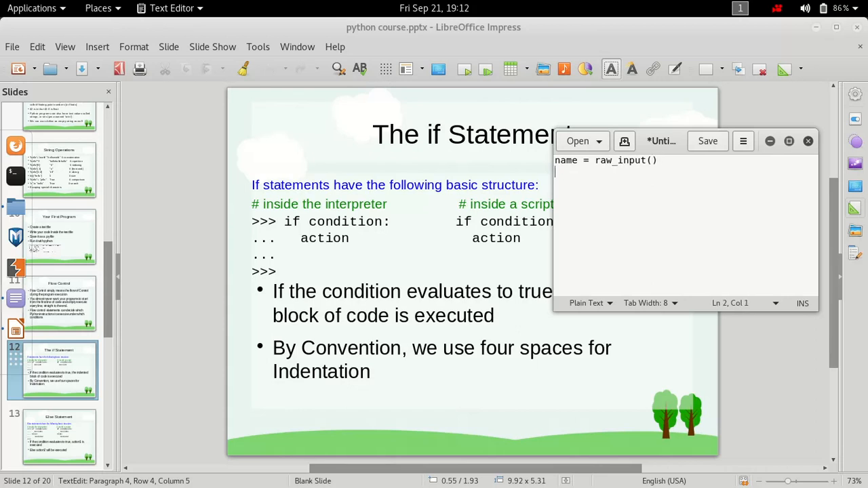
- Write line two as if name=='i love python': and highlight parts of the condition
{"action": "type", "text": "if name"}
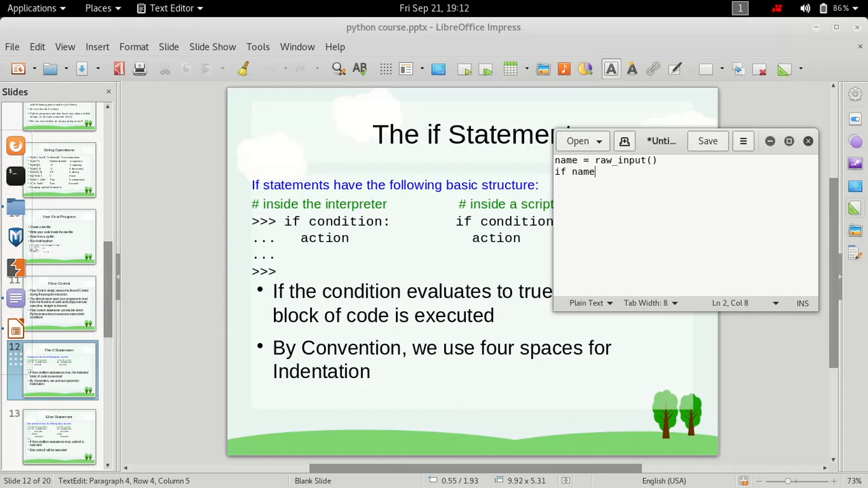
{"action": "type", "text": "=="}
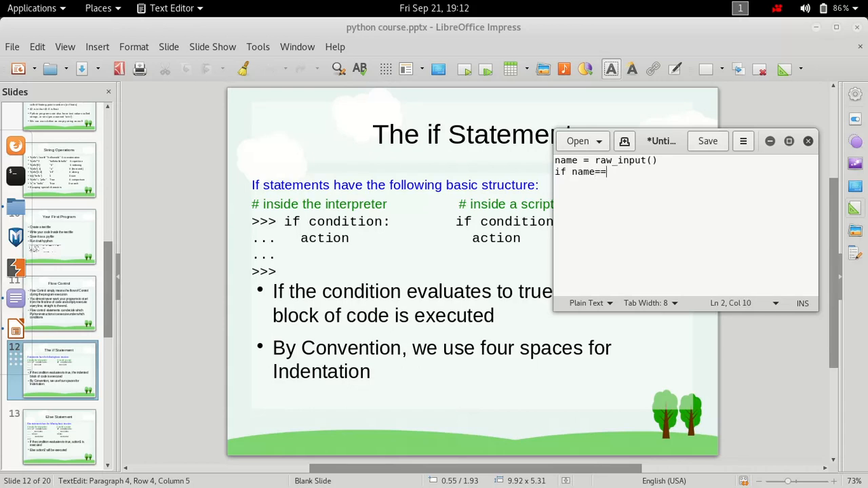
{"action": "type", "text": "'py'"}
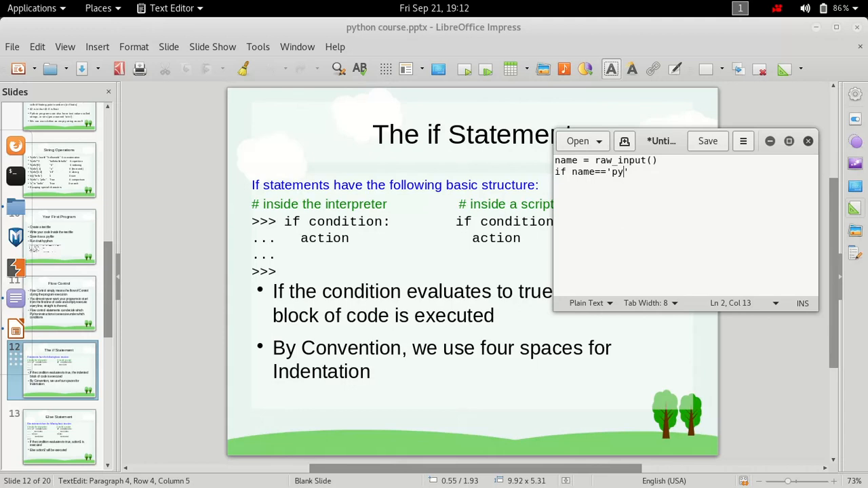
{"action": "key", "text": "BackSpace"}
{"action": "type", "text": "i lov"}
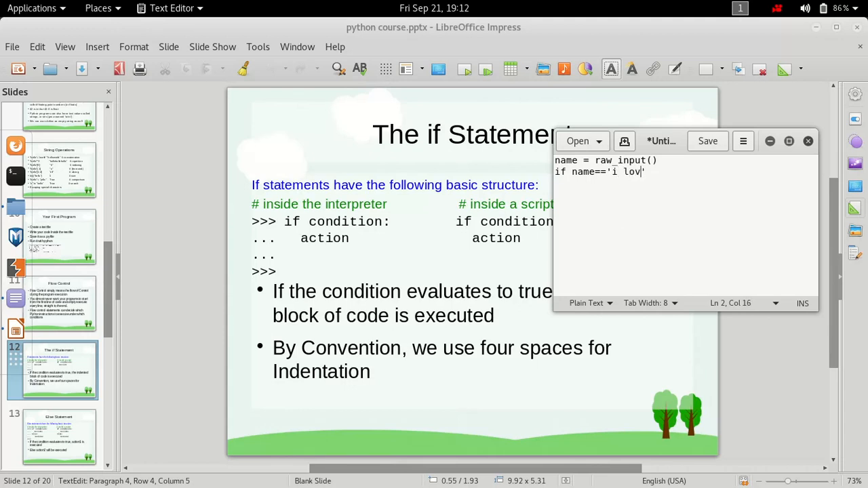
{"action": "type", "text": "e pyth"}
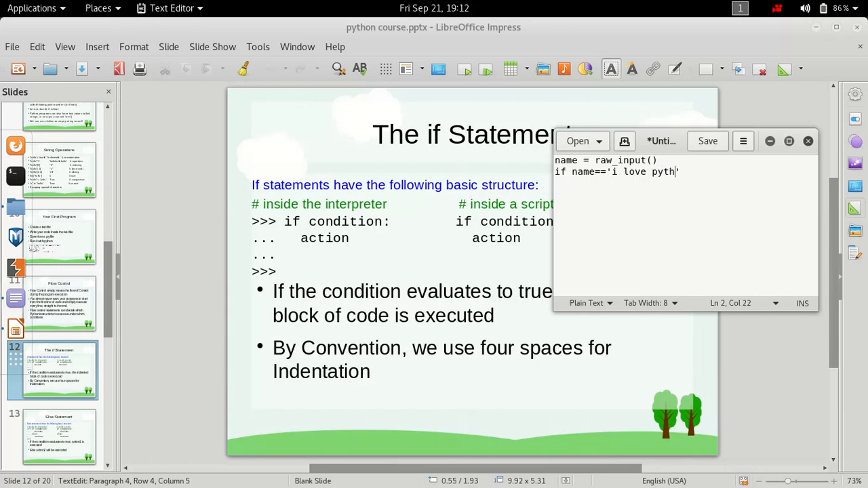
{"action": "type", "text": "on'"}
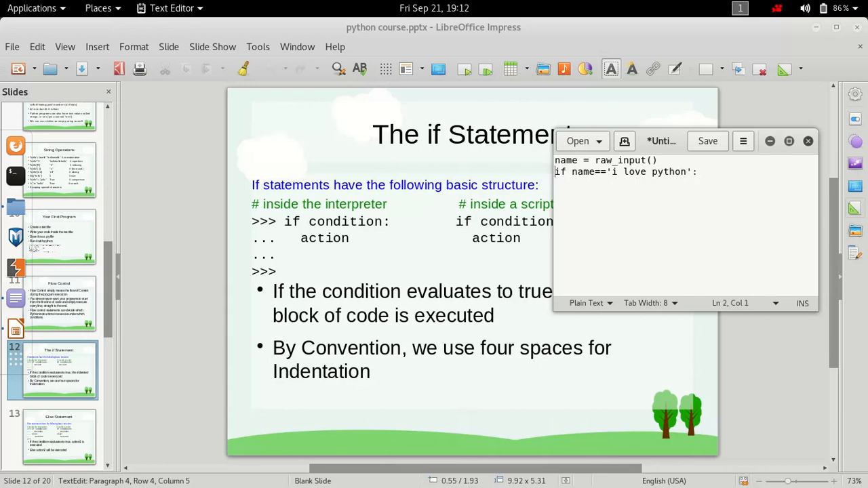
{"action": "triple_click", "coordinate": [604, 160]}
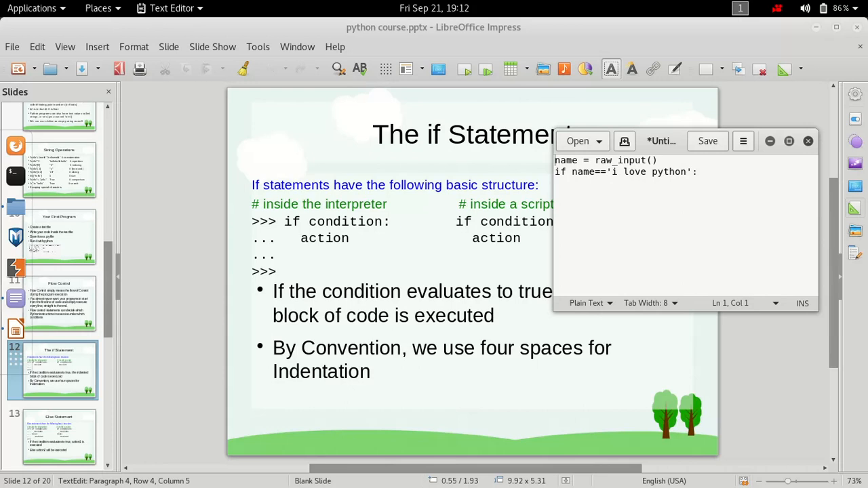
{"action": "double_click", "coordinate": [566, 160]}
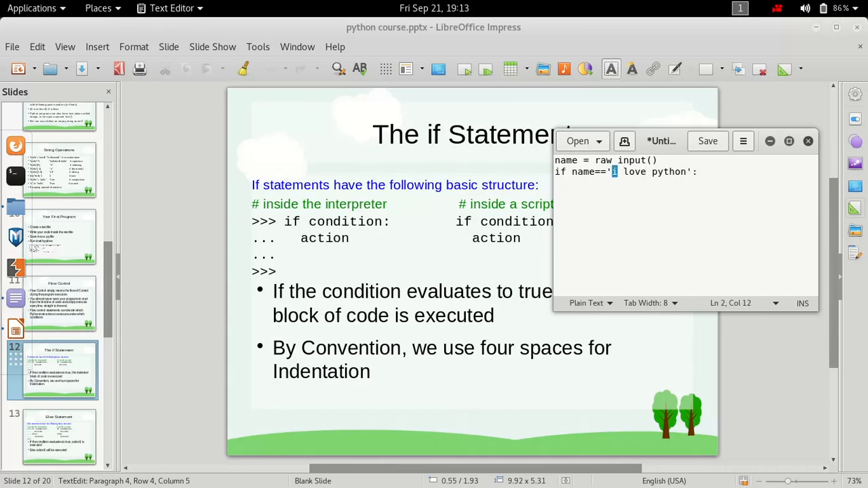
{"action": "left_click_drag", "start_coordinate": [613, 171], "coordinate": [685, 170]}
{"action": "type", "text": "pr"}
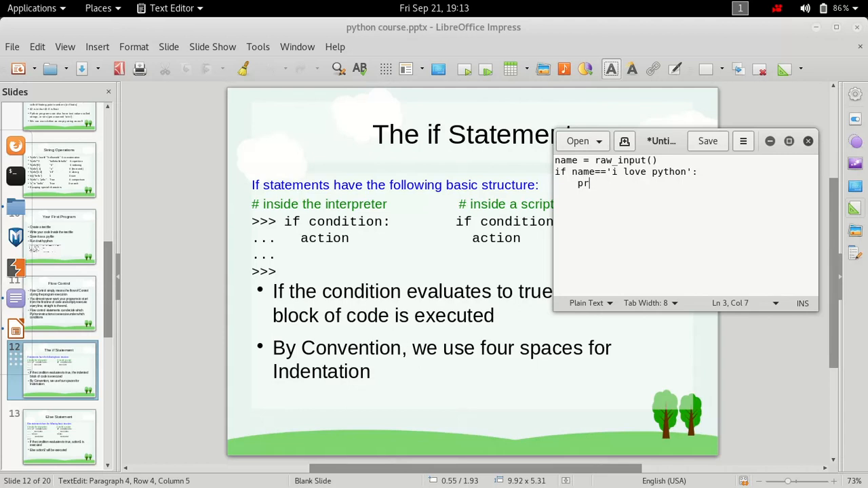
- Add the indented statement print "yes we did" under the if
{"action": "type", "text": "int \""}
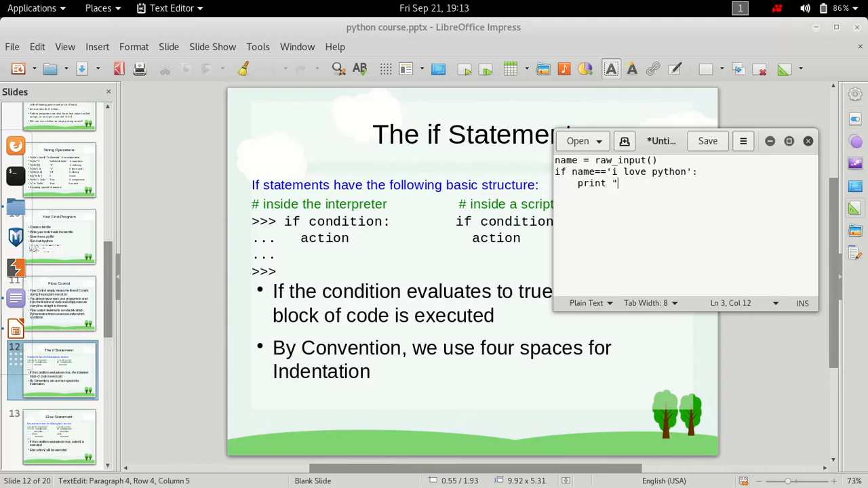
{"action": "type", "text": "yes\""}
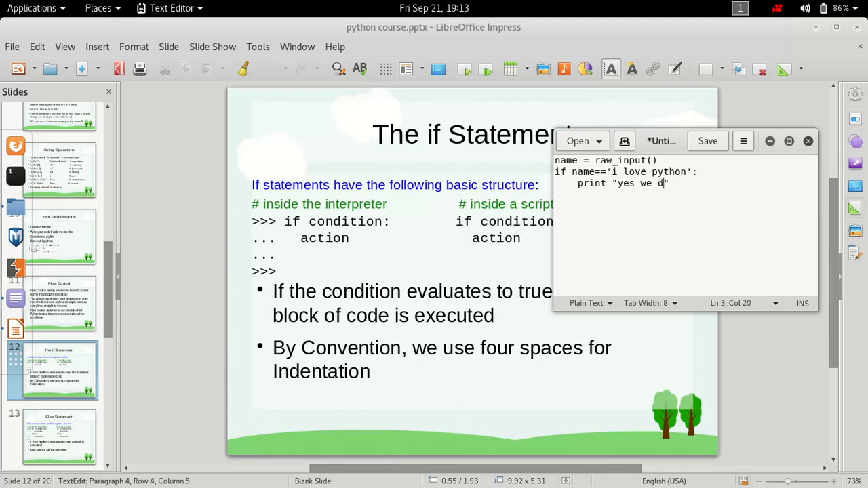
{"action": "type", "text": "id\""}
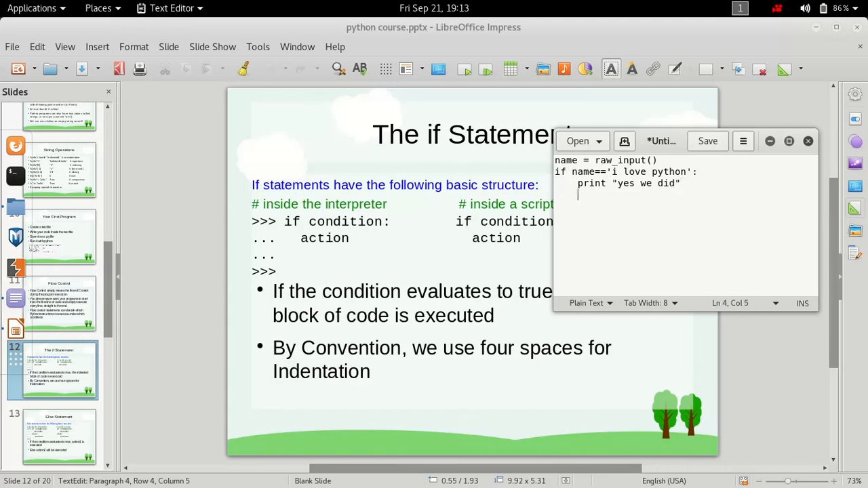
- Add a second indented statement print "this is the second statement of block"
{"action": "type", "text": "print"}
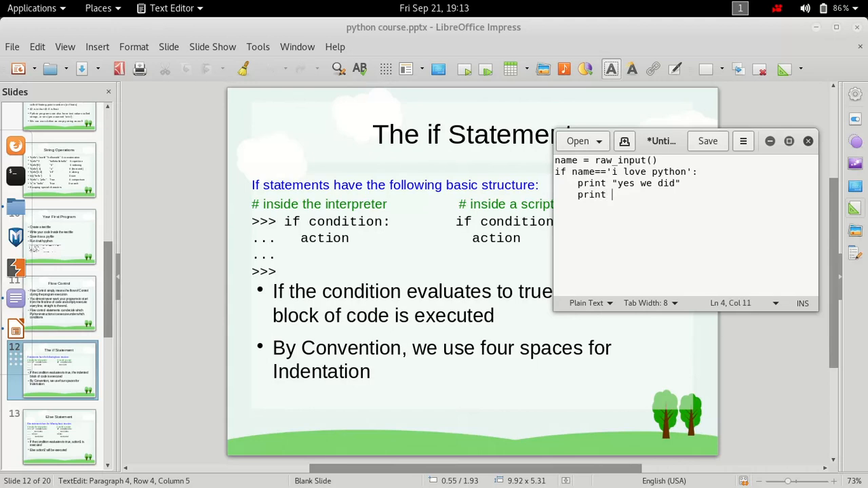
{"action": "type", "text": "\"this is the sec\""}
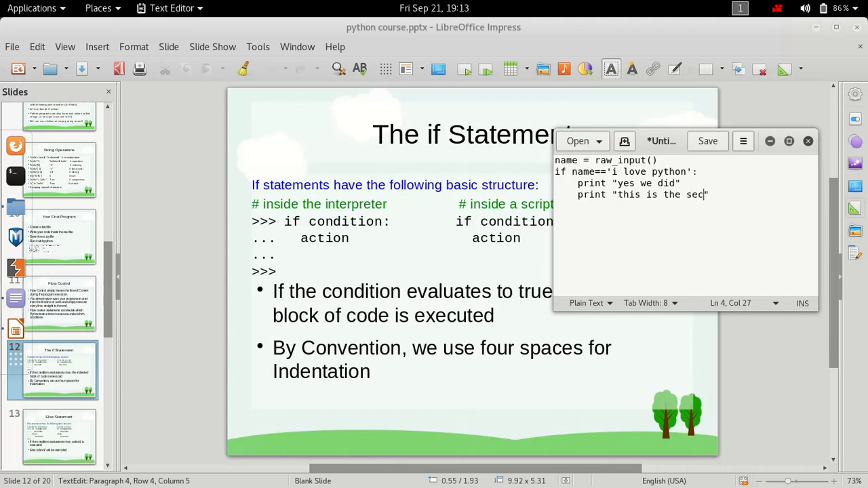
{"action": "type", "text": "ond"}
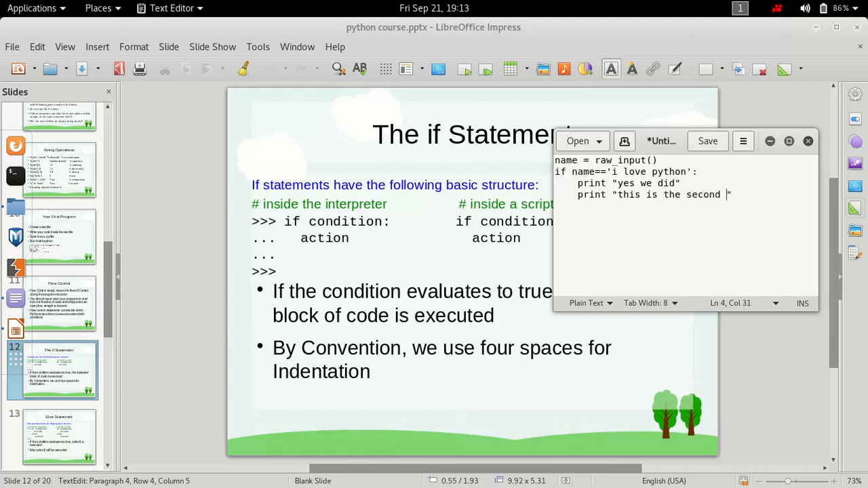
{"action": "type", "text": "st"}
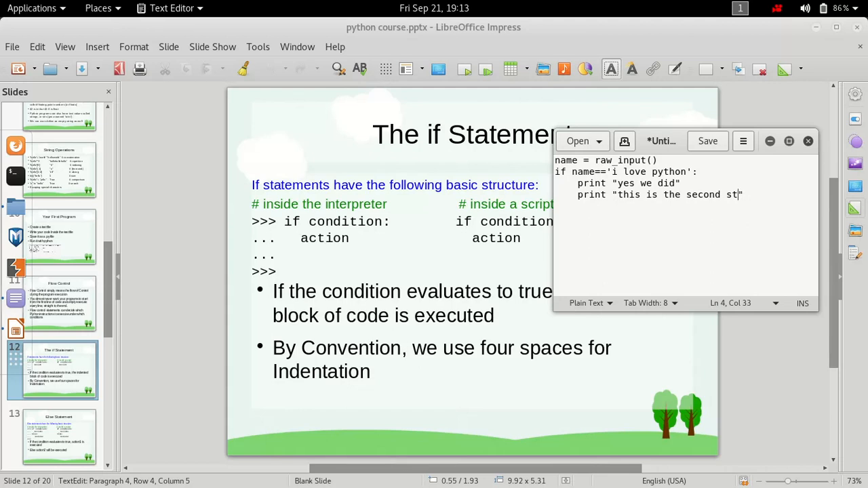
{"action": "type", "text": "atement of b"}
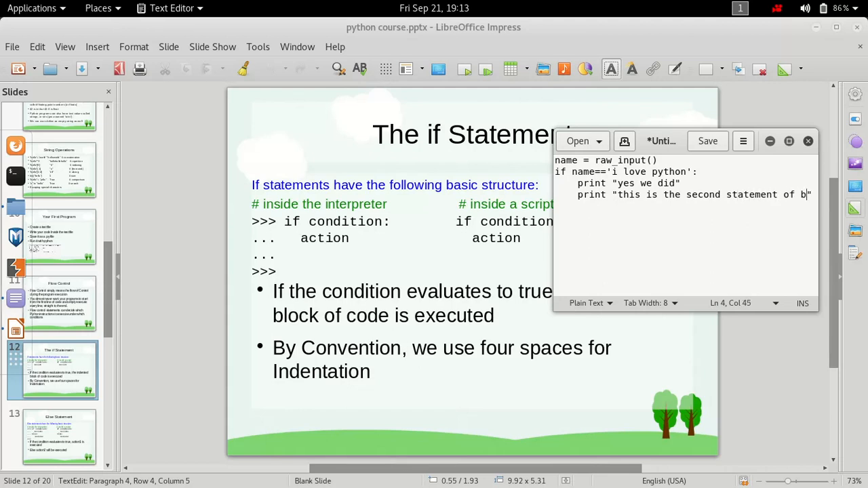
{"action": "type", "text": "lock"}
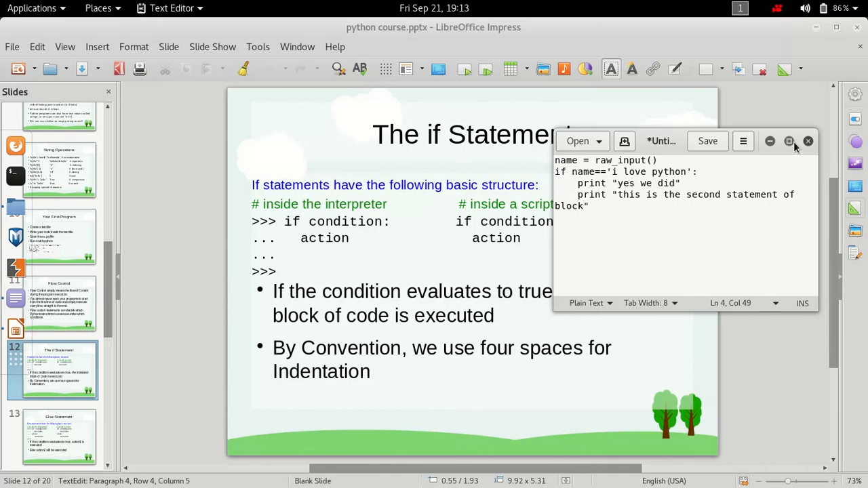
- Maximize the editor and respace line 2 to read if name == 'i love python':
{"action": "left_click", "coordinate": [790, 141]}
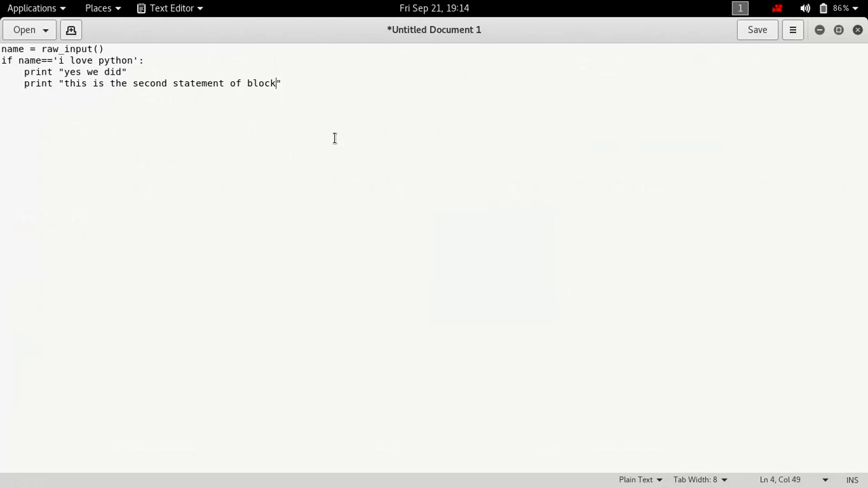
{"action": "mouse_move", "coordinate": [431, 212]}
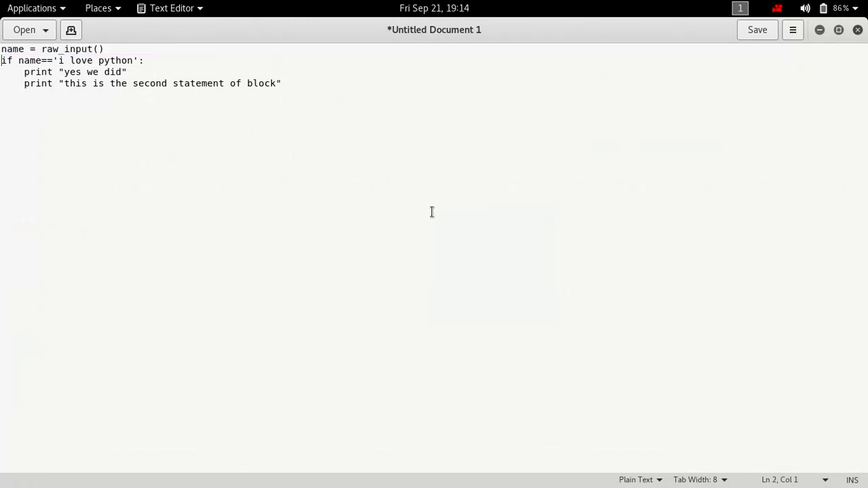
{"action": "left_click", "coordinate": [21, 60]}
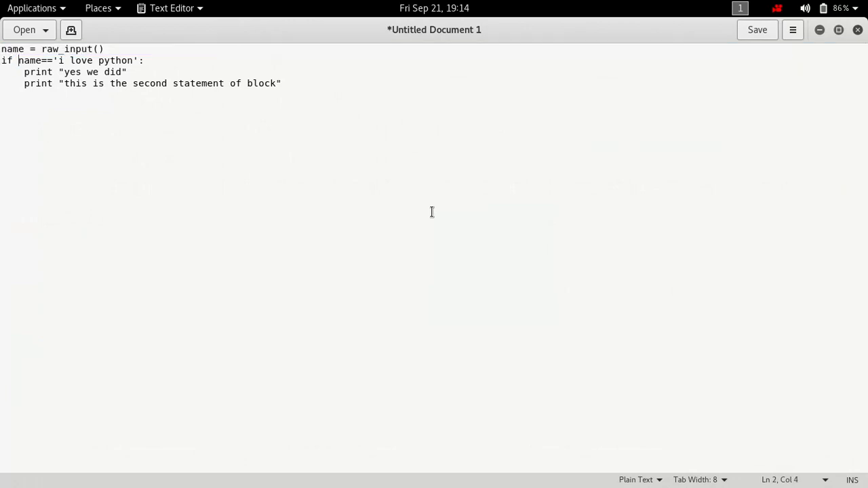
{"action": "left_click_drag", "start_coordinate": [19, 60], "coordinate": [121, 60]}
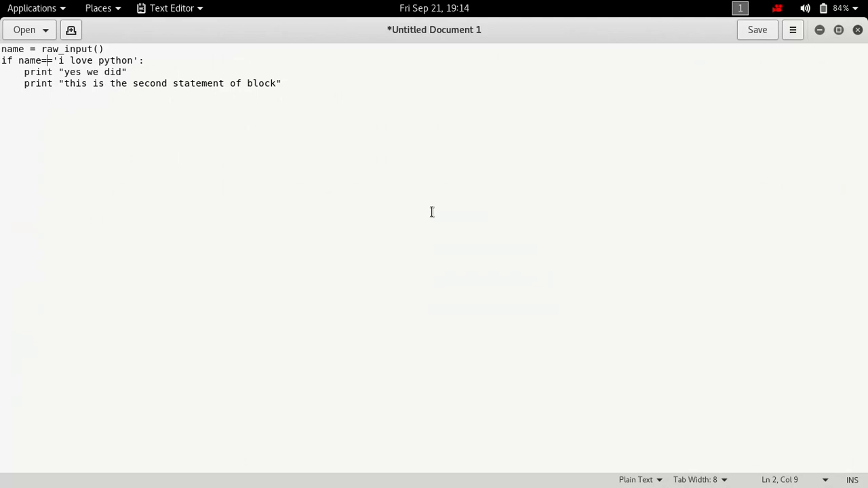
{"action": "type", "text": "="}
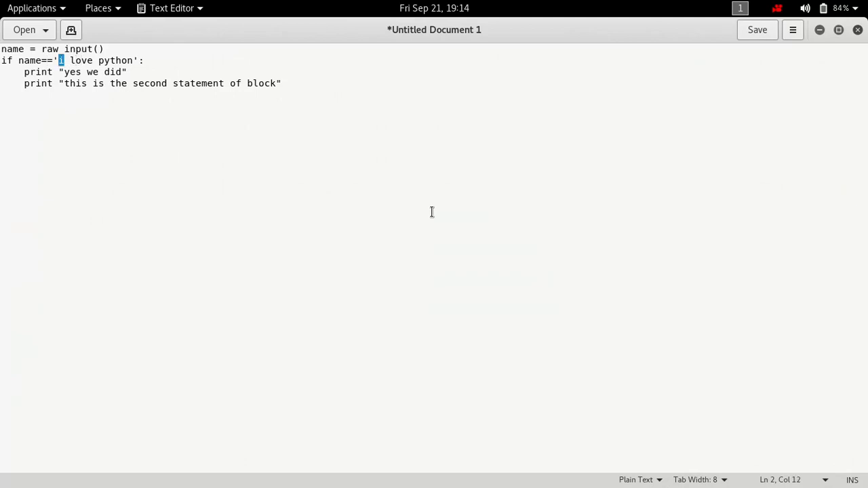
{"action": "left_click_drag", "start_coordinate": [60, 59], "coordinate": [133, 60]}
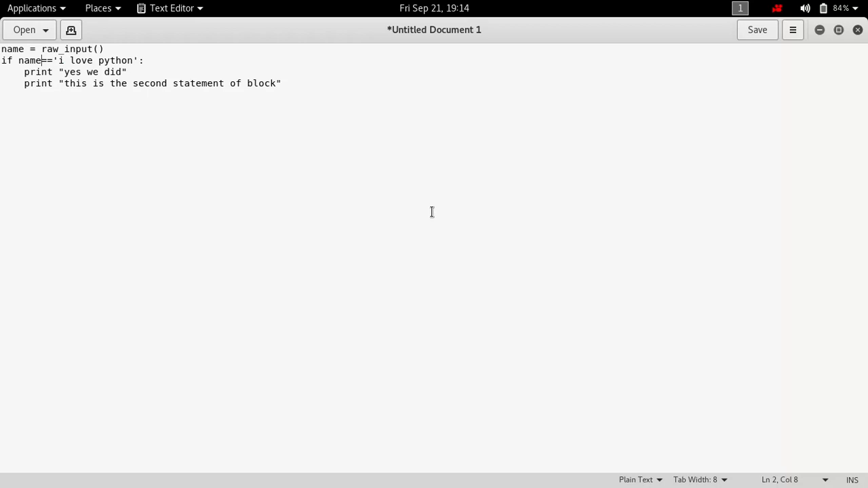
{"action": "double_click", "coordinate": [46, 60]}
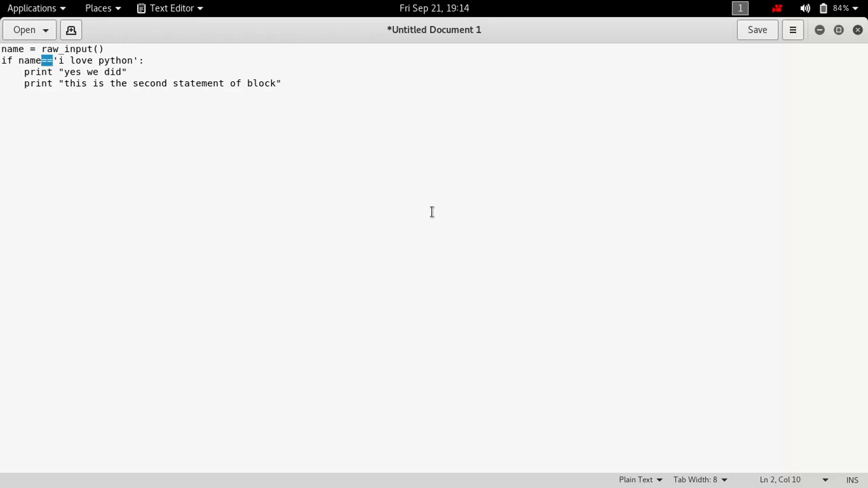
{"action": "key", "text": "BackSpace"}
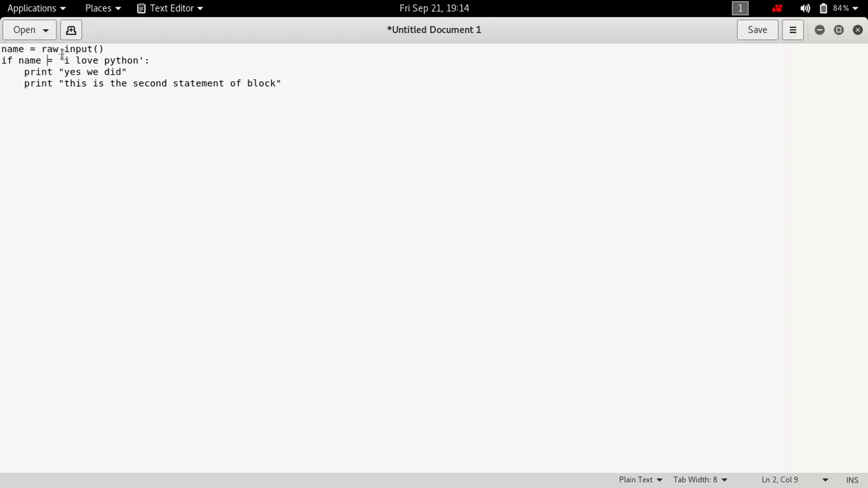
{"action": "double_click", "coordinate": [83, 49]}
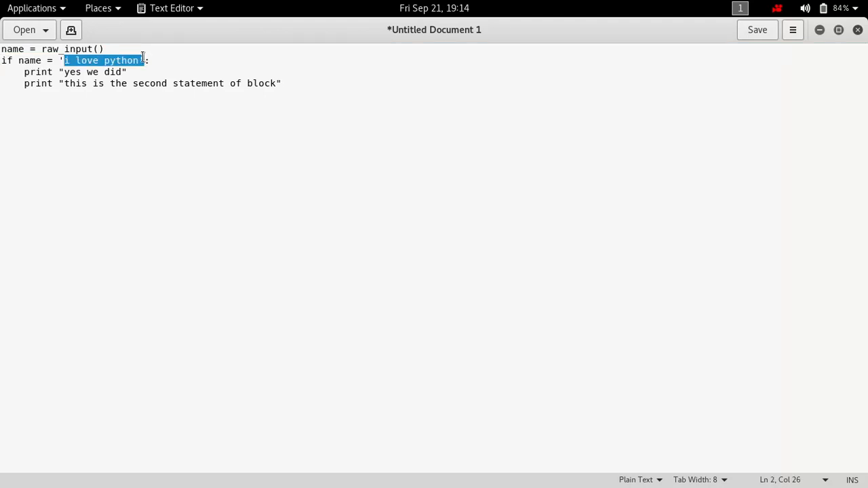
{"action": "mouse_move", "coordinate": [31, 60]}
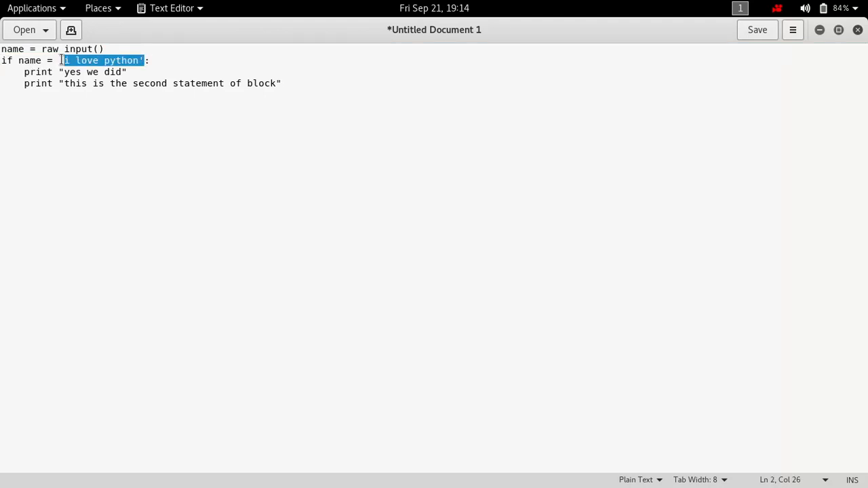
{"action": "left_click", "coordinate": [68, 60]}
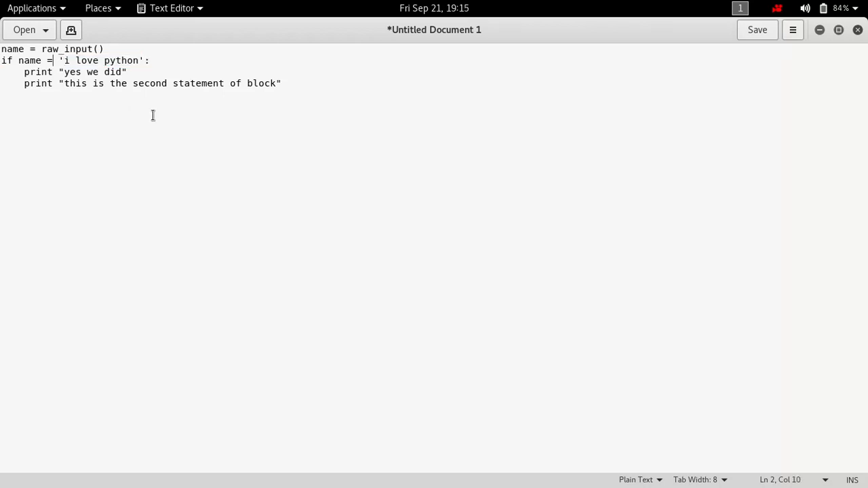
{"action": "type", "text": "="}
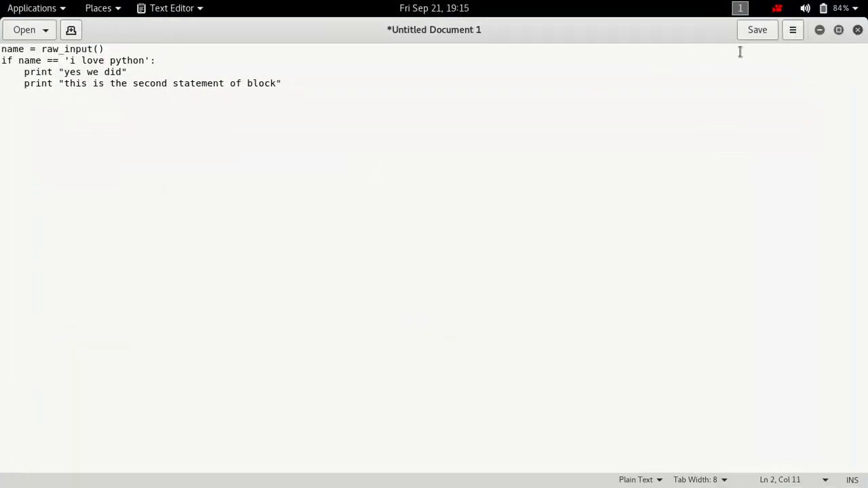
- Save the script as if.py in the Desktop folder
{"action": "left_click", "coordinate": [757, 29]}
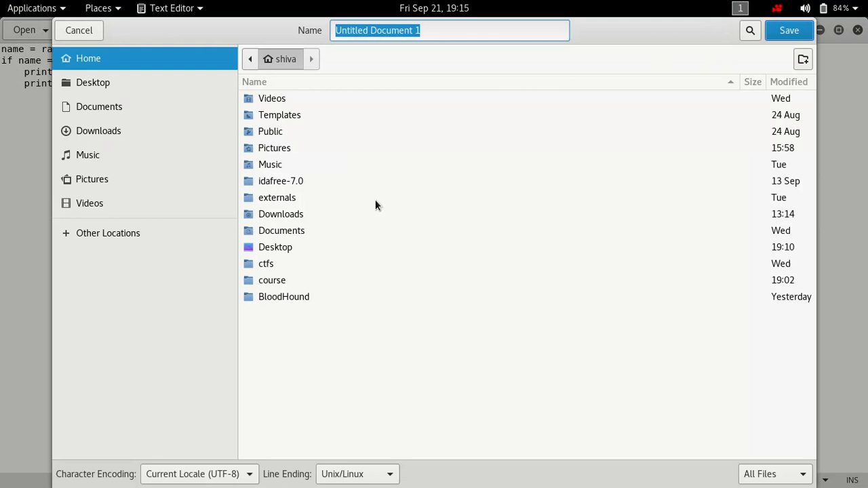
{"action": "mouse_move", "coordinate": [272, 185]}
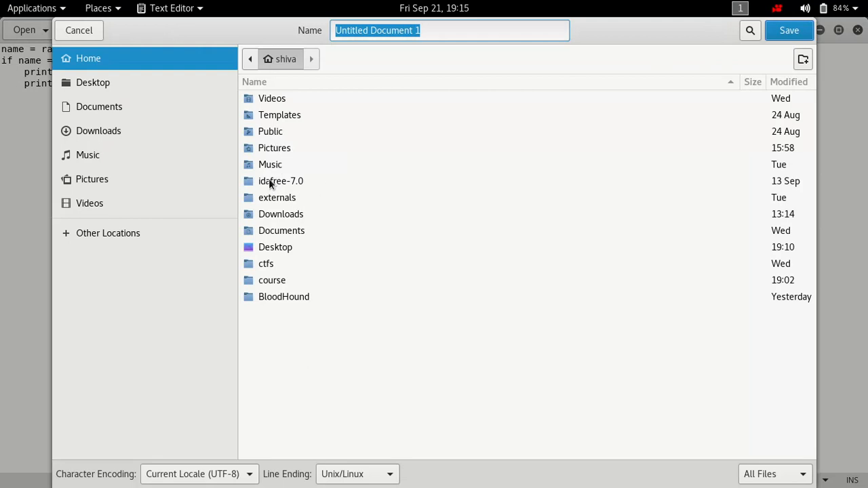
{"action": "mouse_move", "coordinate": [271, 255]}
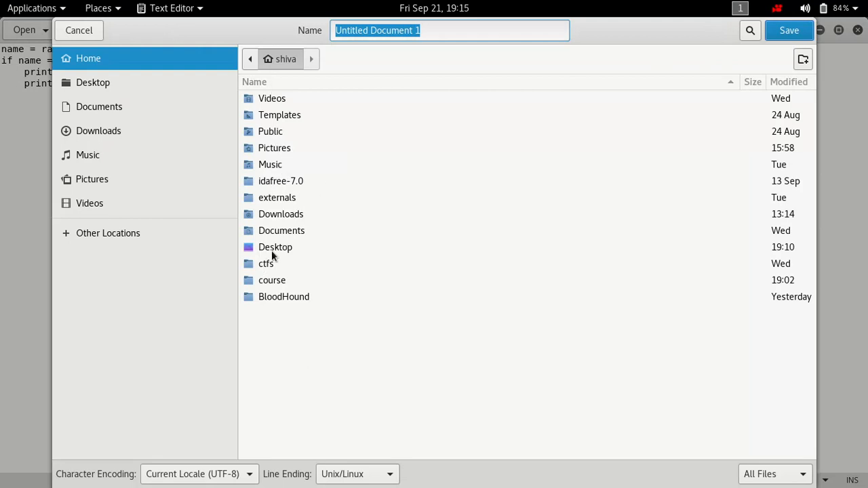
{"action": "double_click", "coordinate": [276, 247]}
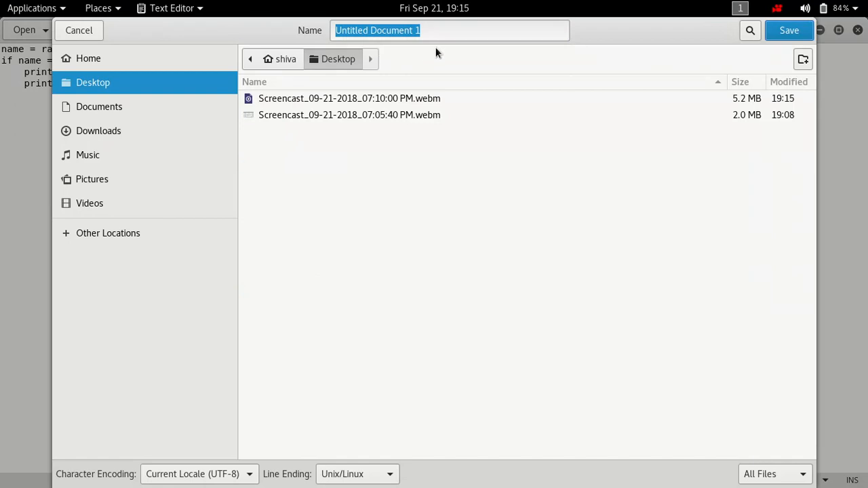
{"action": "type", "text": "if"}
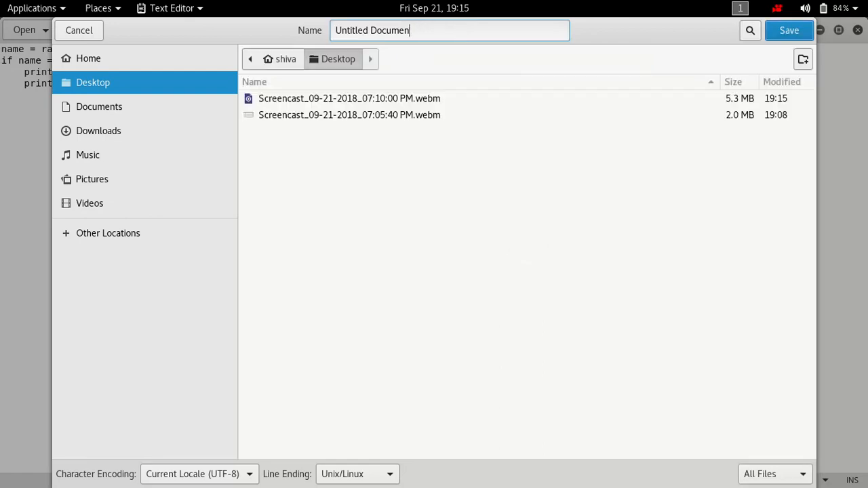
{"action": "type", "text": "if"}
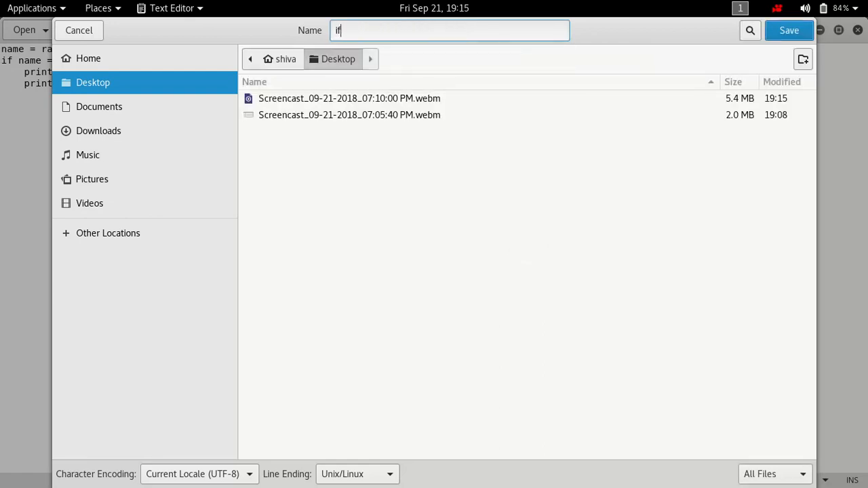
{"action": "type", "text": ".py"}
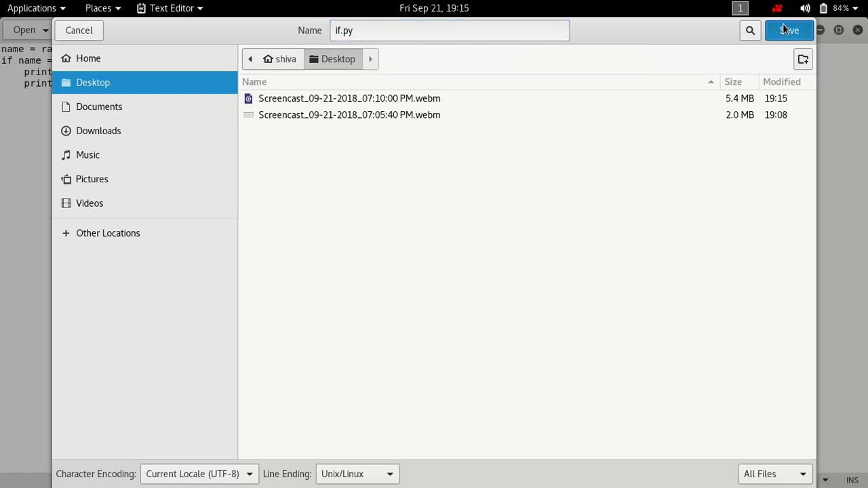
{"action": "left_click", "coordinate": [789, 30]}
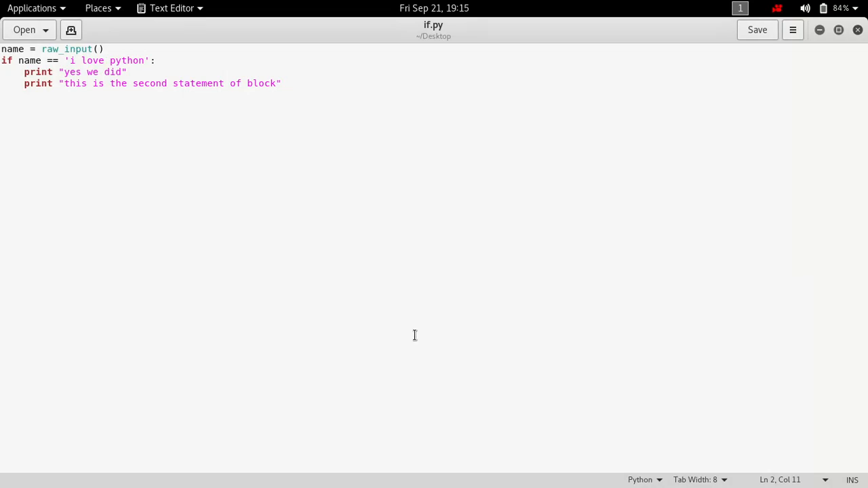
{"action": "mouse_move", "coordinate": [22, 200]}
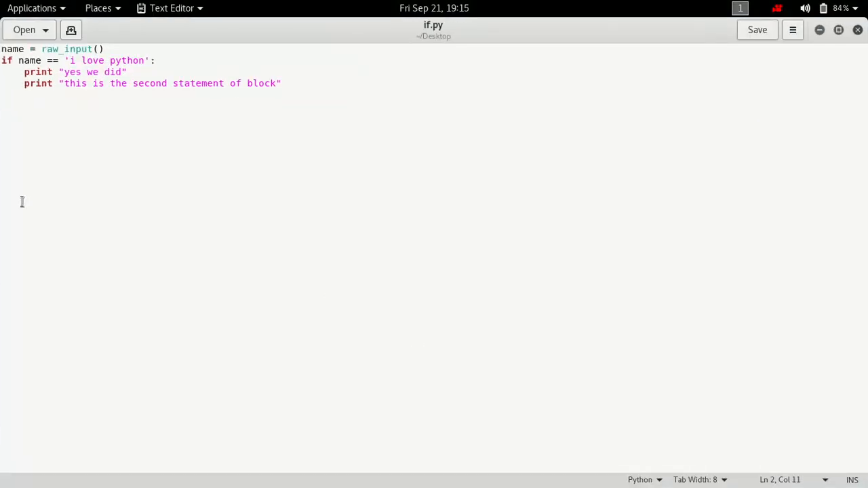
{"action": "mouse_move", "coordinate": [410, 40]}
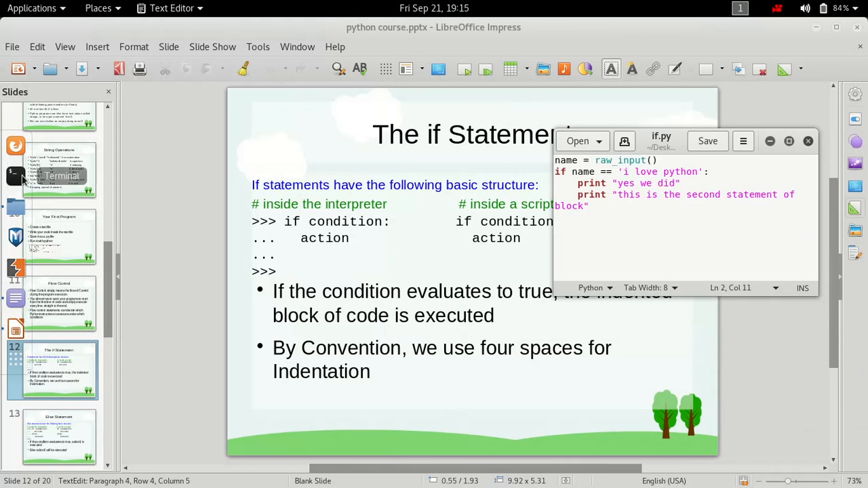
- In a terminal, cd Desktop, run python if.py and answer i love python so both statements print
{"action": "left_click", "coordinate": [15, 175]}
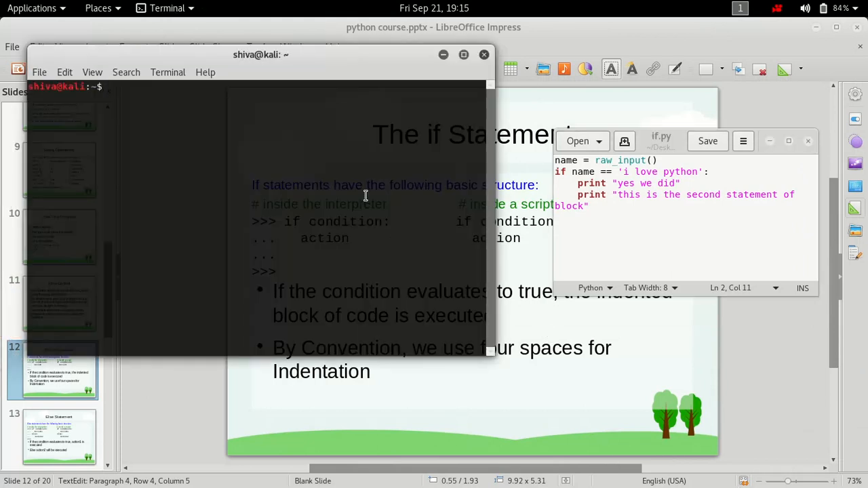
{"action": "type", "text": "cd Desktop/"}
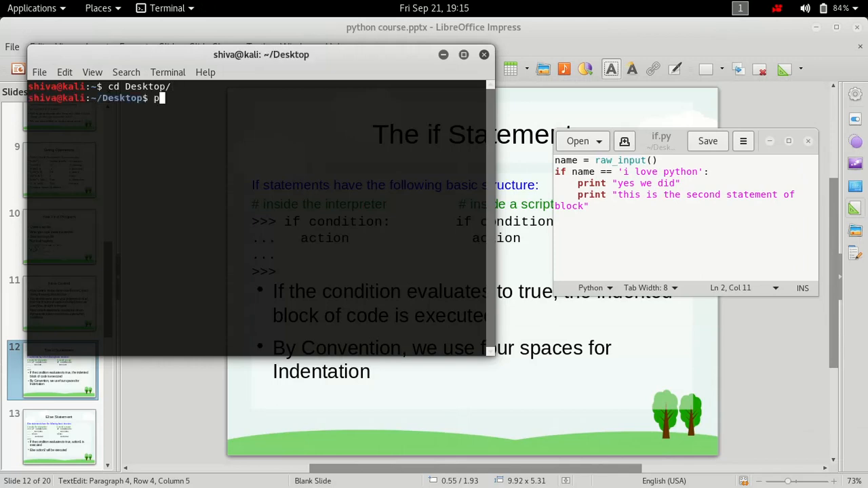
{"action": "type", "text": "ython"}
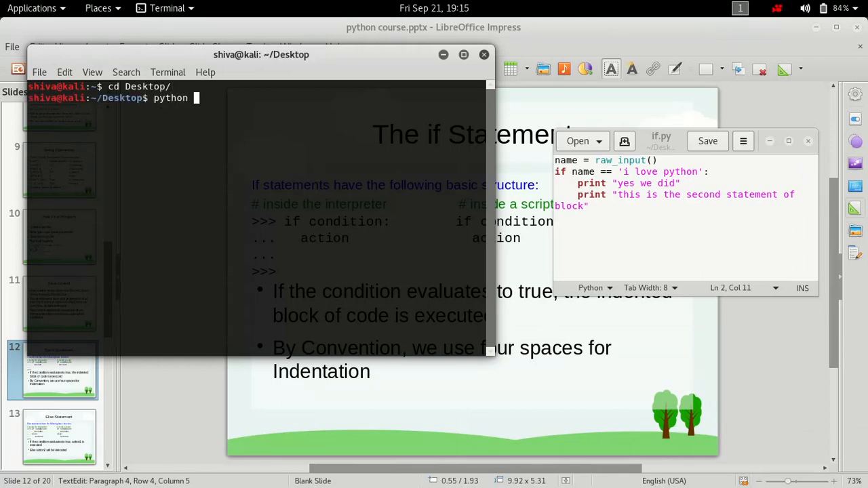
{"action": "type", "text": "if.p"}
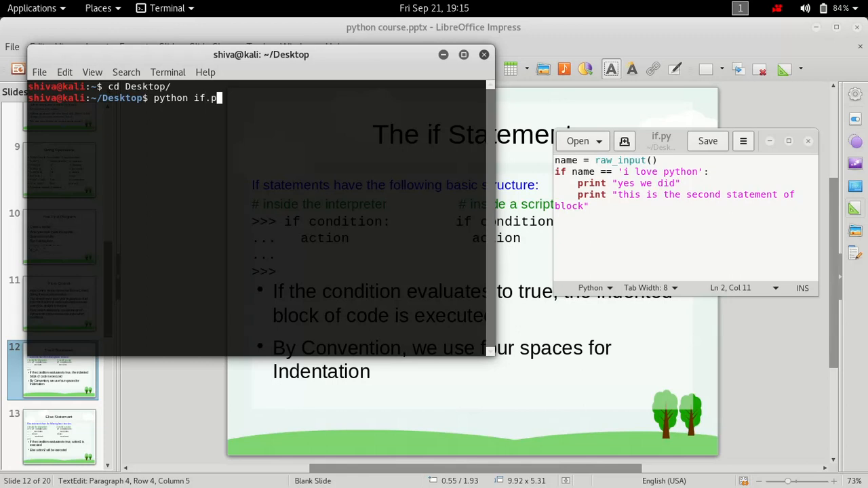
{"action": "type", "text": "y"}
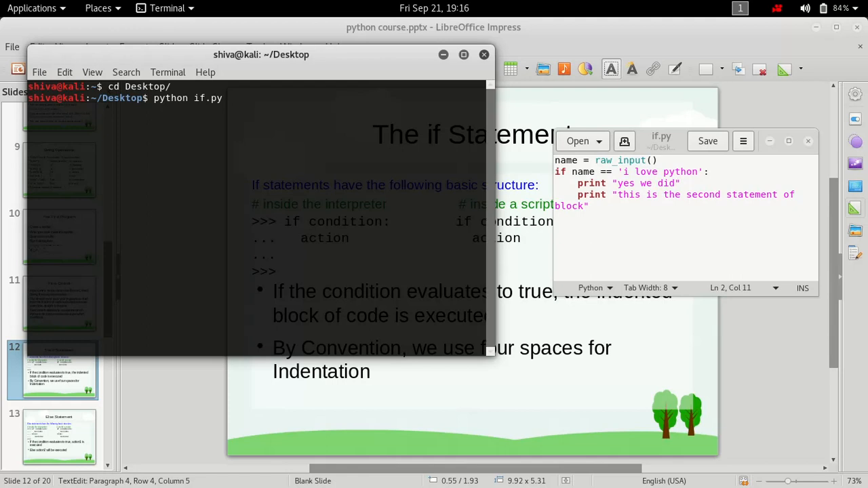
{"action": "type", "text": "i love"}
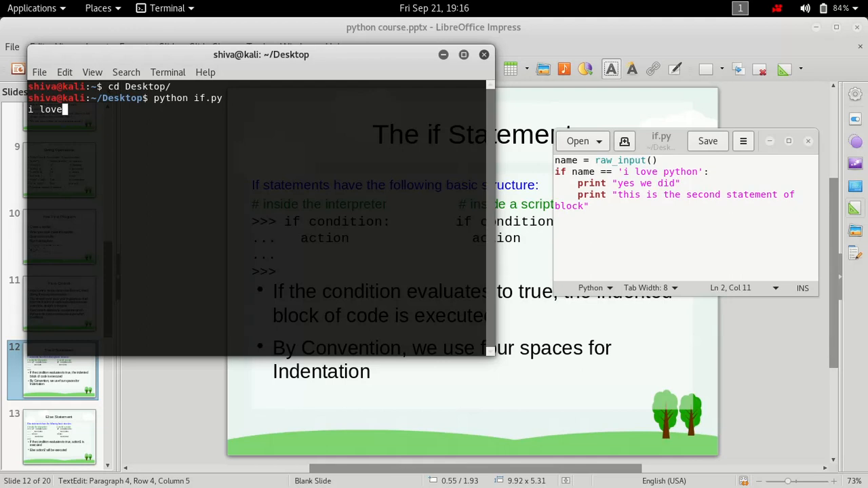
{"action": "type", "text": "python"}
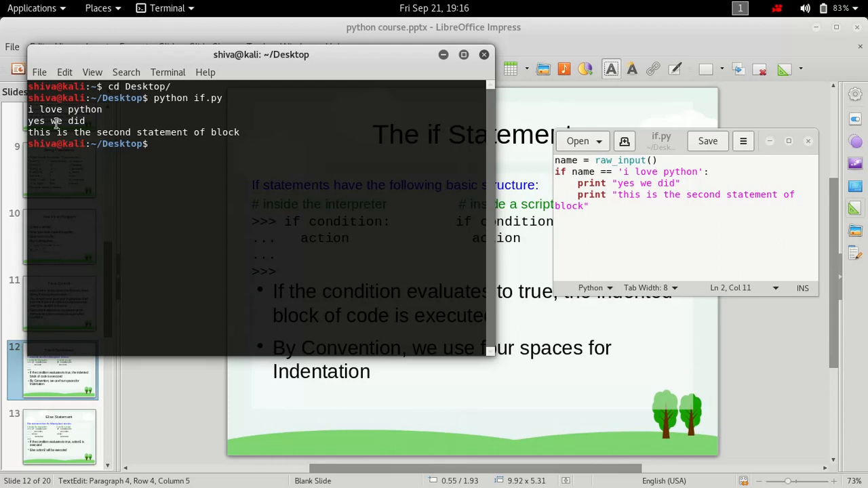
{"action": "double_click", "coordinate": [114, 133]}
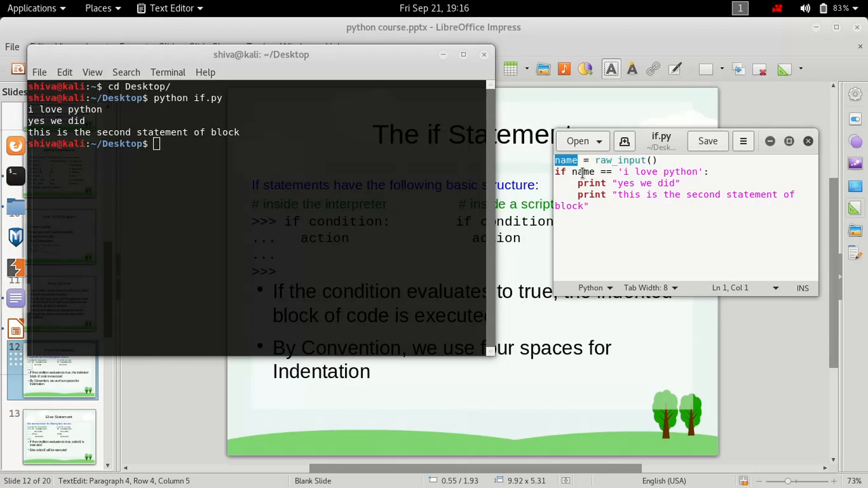
- Highlight the condition's name and python, then both indented print statements, to review them
{"action": "double_click", "coordinate": [584, 171]}
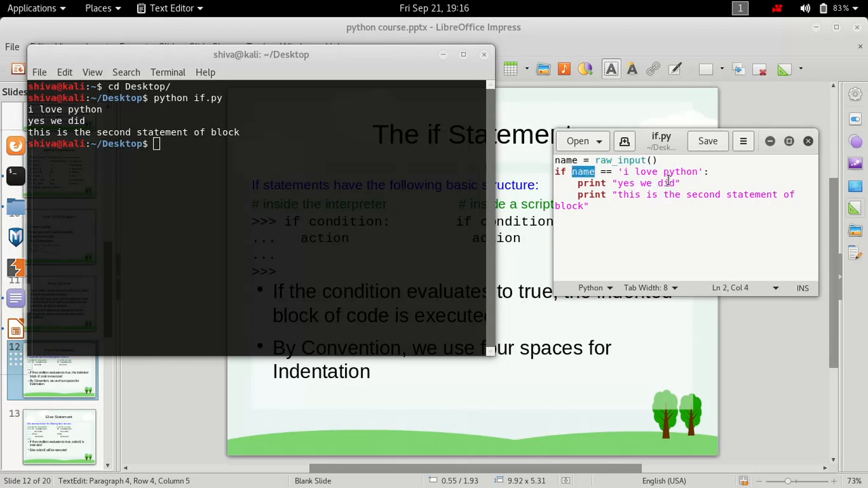
{"action": "double_click", "coordinate": [679, 171]}
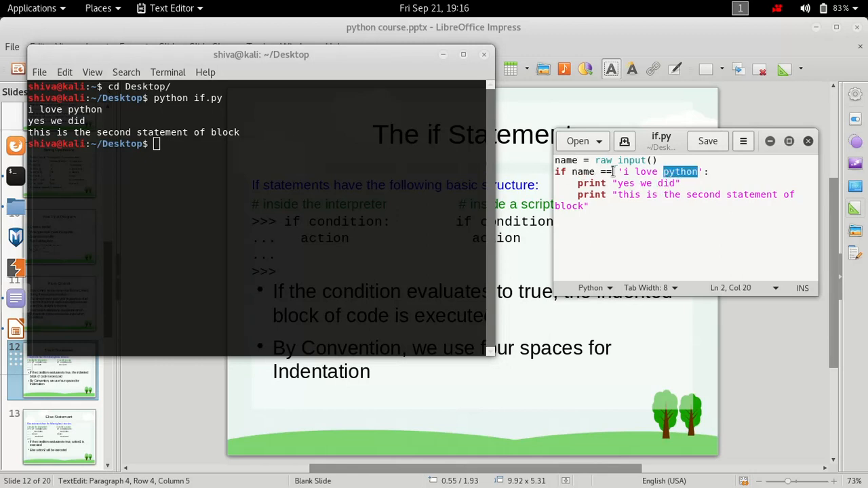
{"action": "mouse_move", "coordinate": [681, 184]}
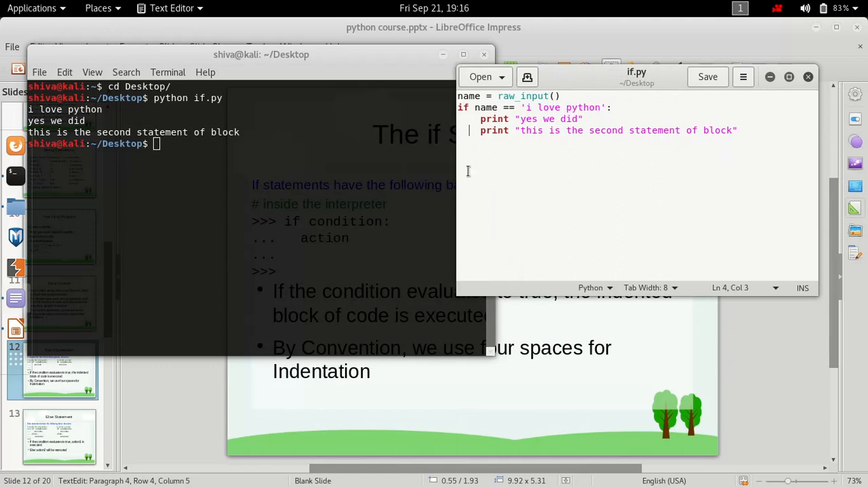
{"action": "left_click_drag", "start_coordinate": [480, 119], "coordinate": [738, 131]}
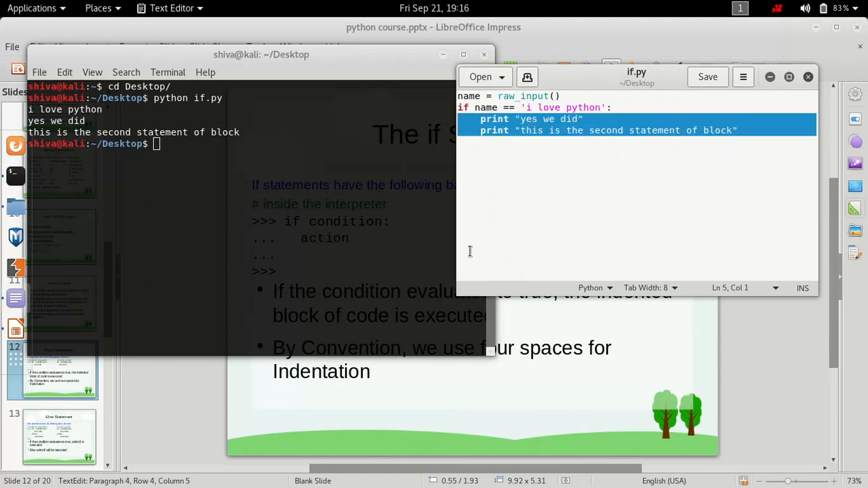
{"action": "left_click", "coordinate": [458, 153]}
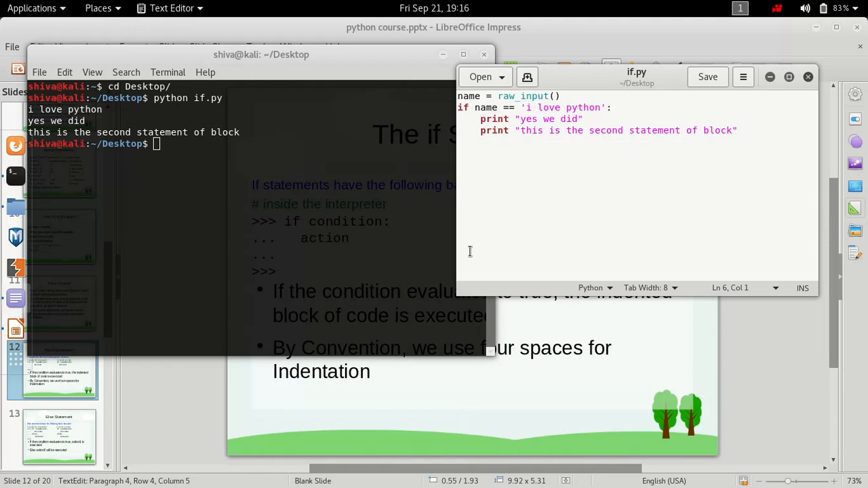
- Un-indent the second print statement so it sits outside the if block, and save if.py
{"action": "left_click", "coordinate": [481, 131]}
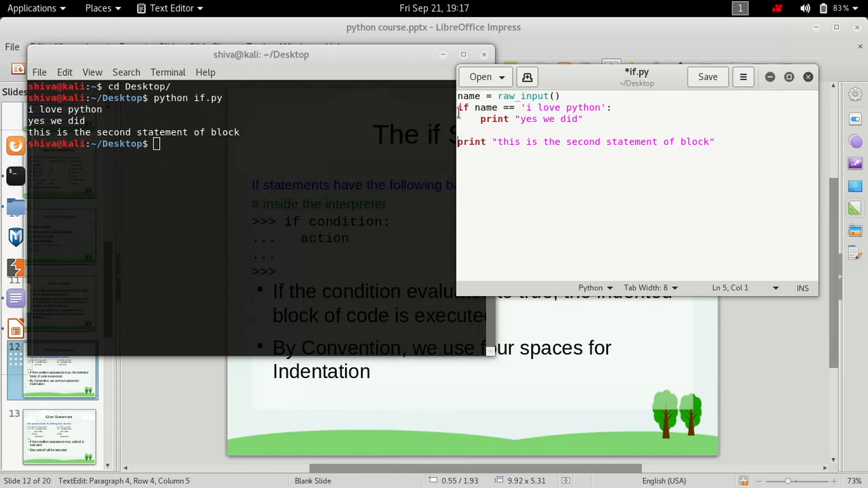
{"action": "mouse_move", "coordinate": [540, 130]}
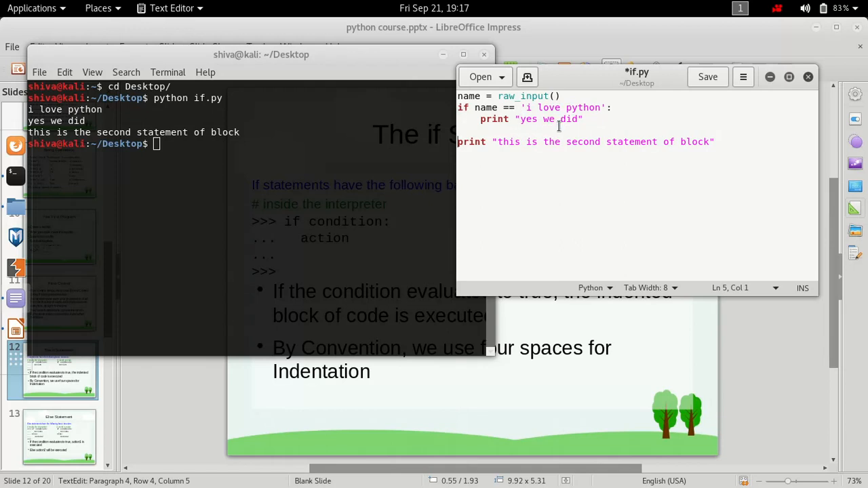
{"action": "triple_click", "coordinate": [583, 142]}
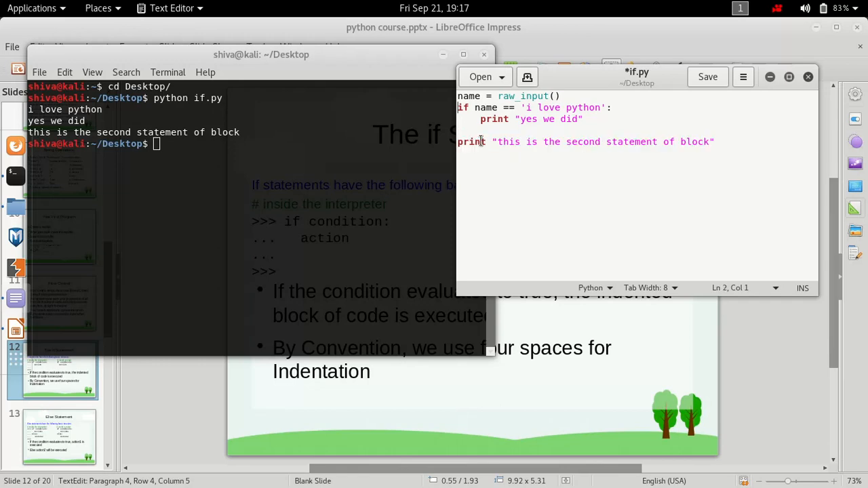
{"action": "mouse_move", "coordinate": [591, 182]}
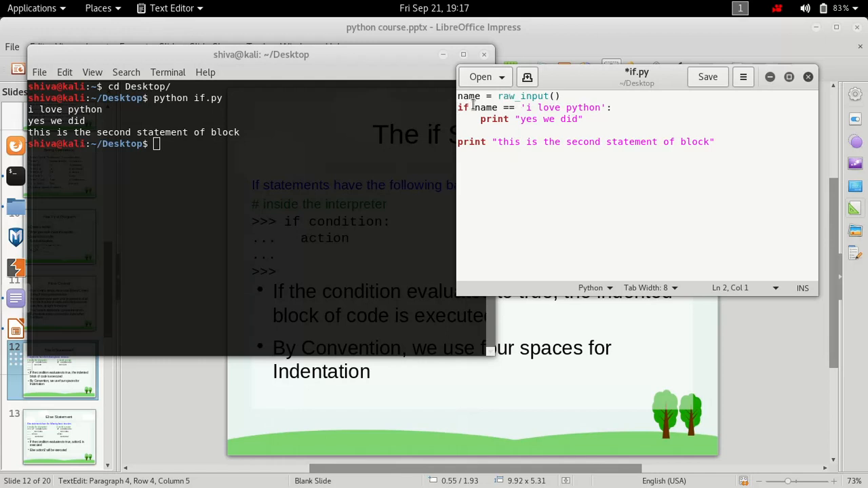
{"action": "left_click_drag", "start_coordinate": [475, 107], "coordinate": [602, 107]}
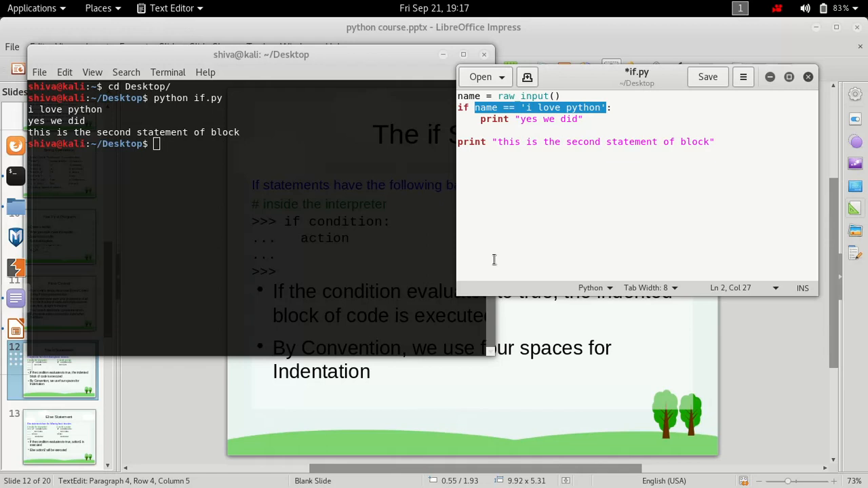
{"action": "left_click", "coordinate": [507, 119]}
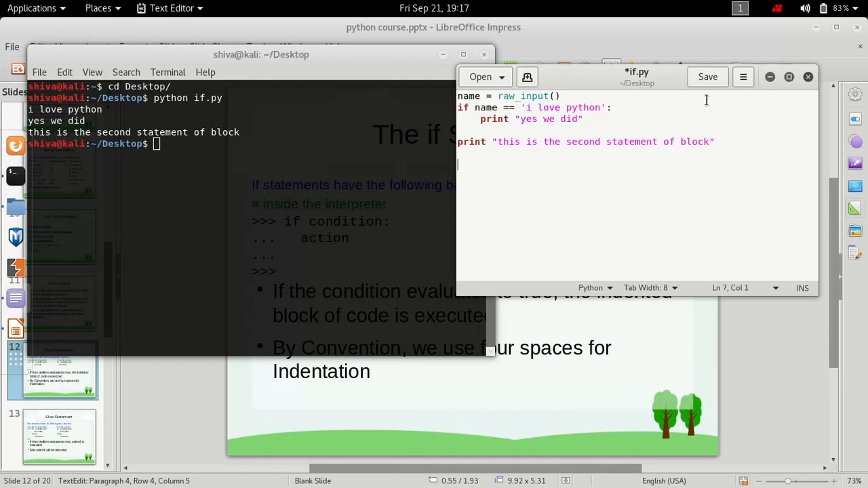
{"action": "left_click", "coordinate": [708, 76]}
{"action": "type", "text": "python if.py"}
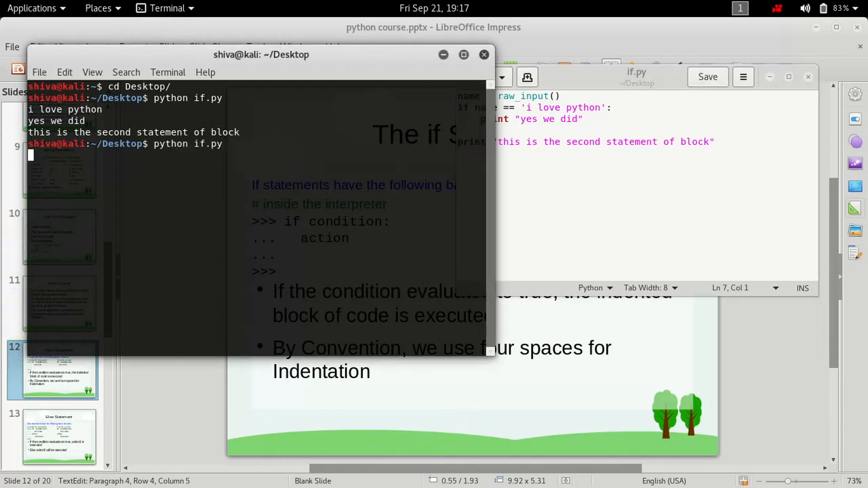
- Answer the rerun with random text lhkbjk so only the un-indented statement prints, then point out the lines
{"action": "type", "text": "lhkbjk"}
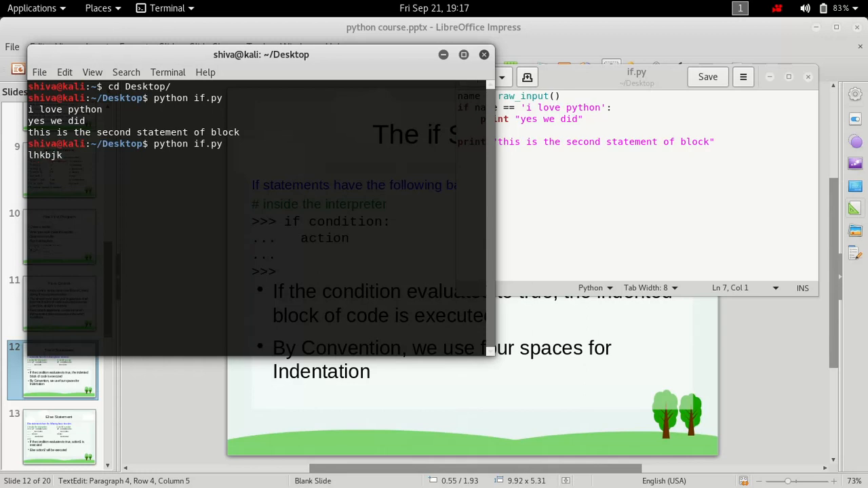
{"action": "key", "text": "Return"}
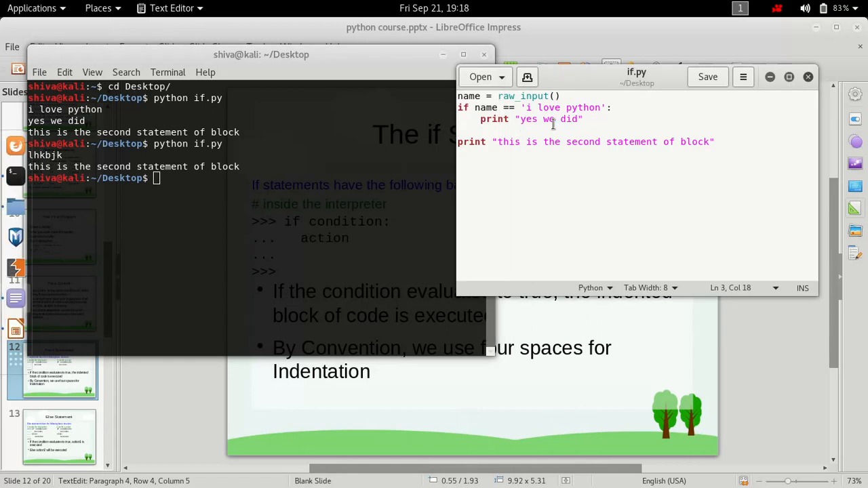
{"action": "triple_click", "coordinate": [548, 119]}
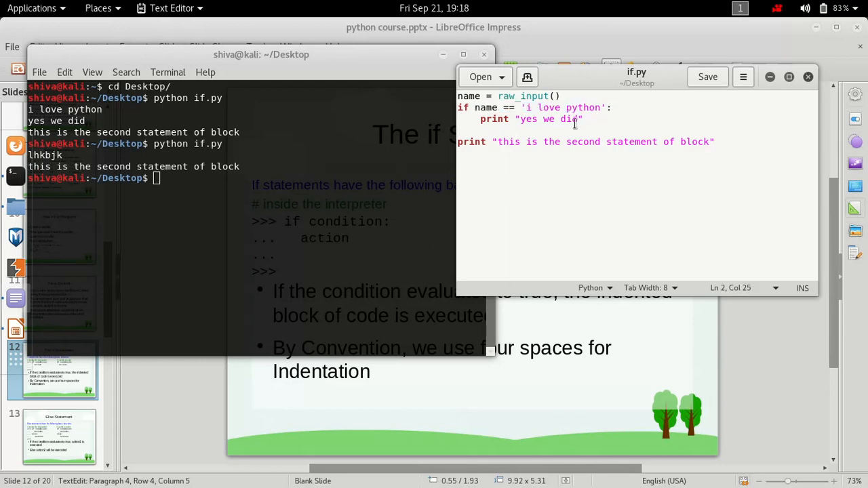
{"action": "triple_click", "coordinate": [586, 142]}
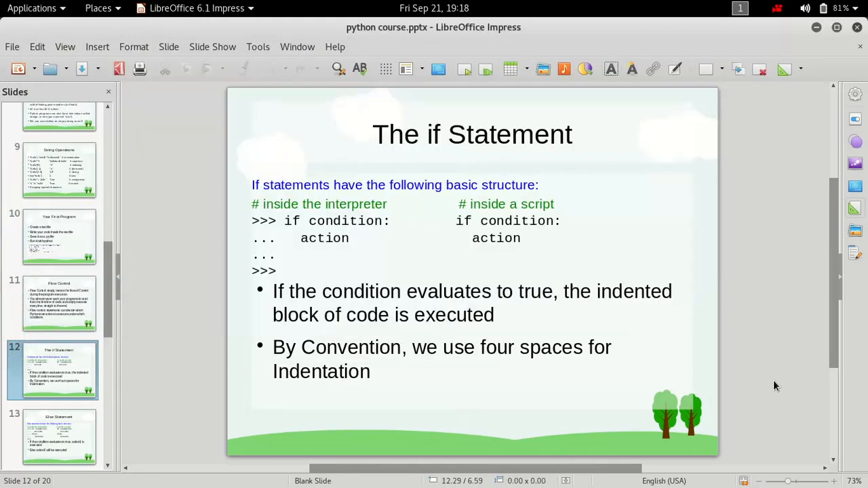
{"action": "mouse_move", "coordinate": [776, 218]}
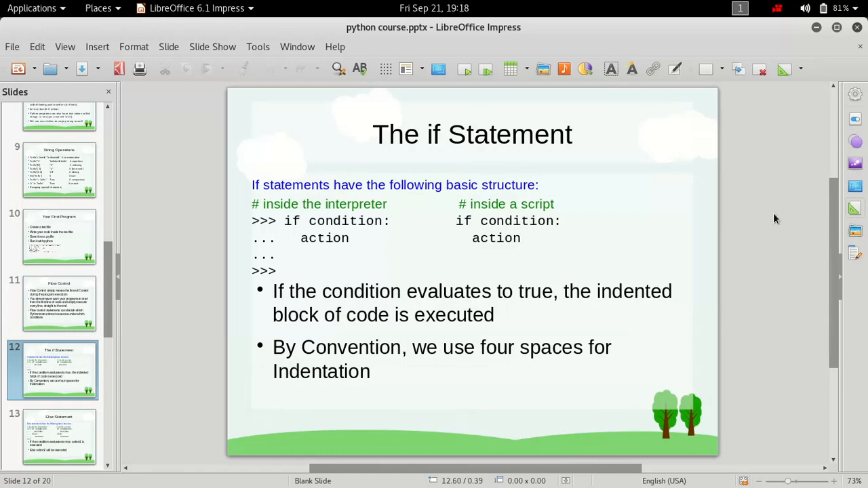